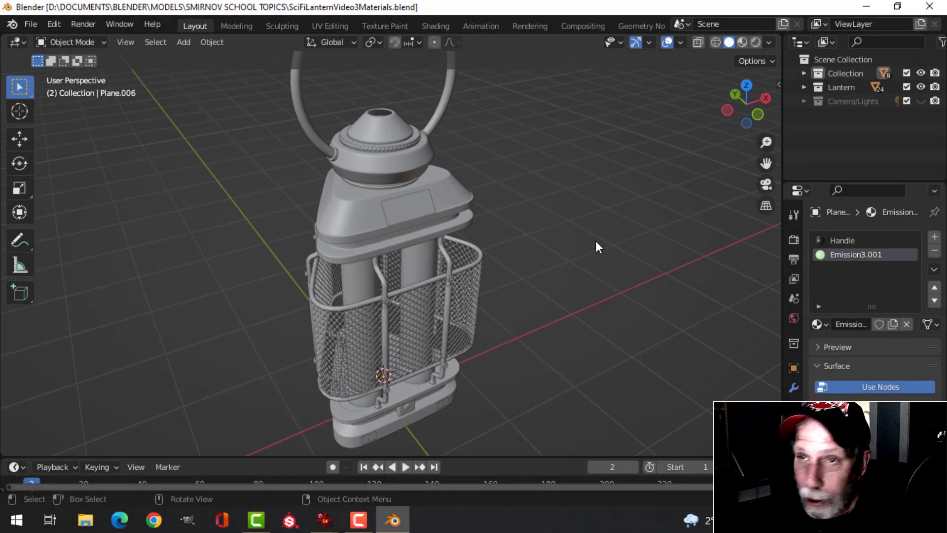
{"action": "mouse_move", "coordinate": [580, 252]}
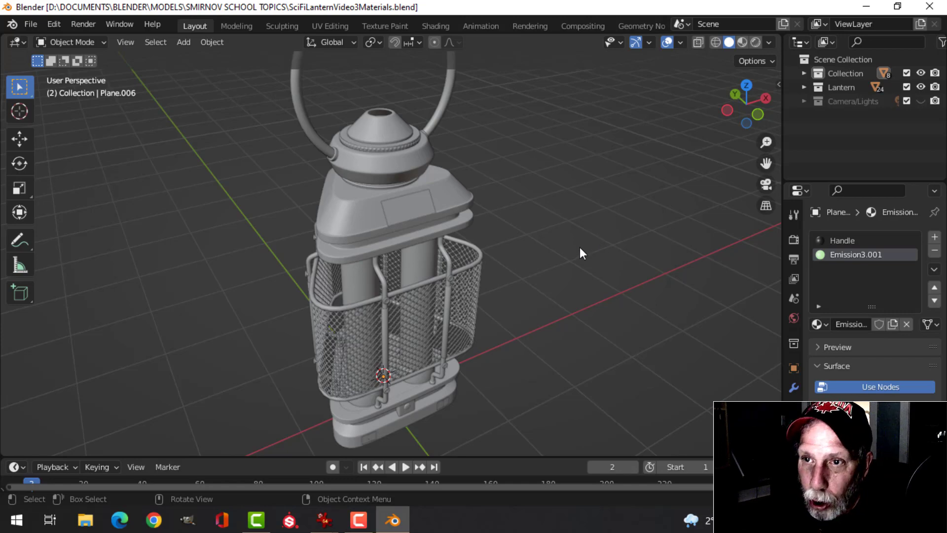
- Select the cap ring and cone, then view the lantern in Rendered shading
{"action": "left_click_drag", "start_coordinate": [580, 253], "coordinate": [544, 231]}
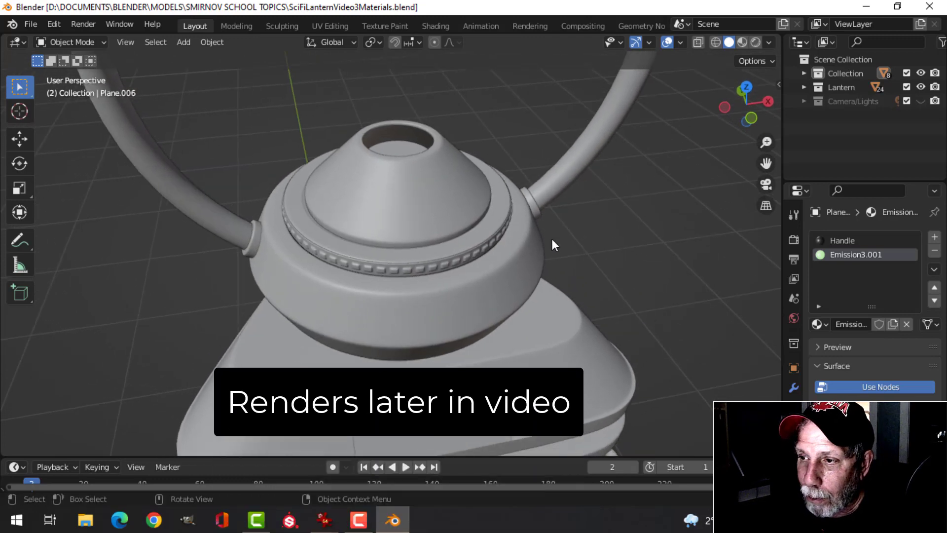
{"action": "left_click", "coordinate": [473, 210]}
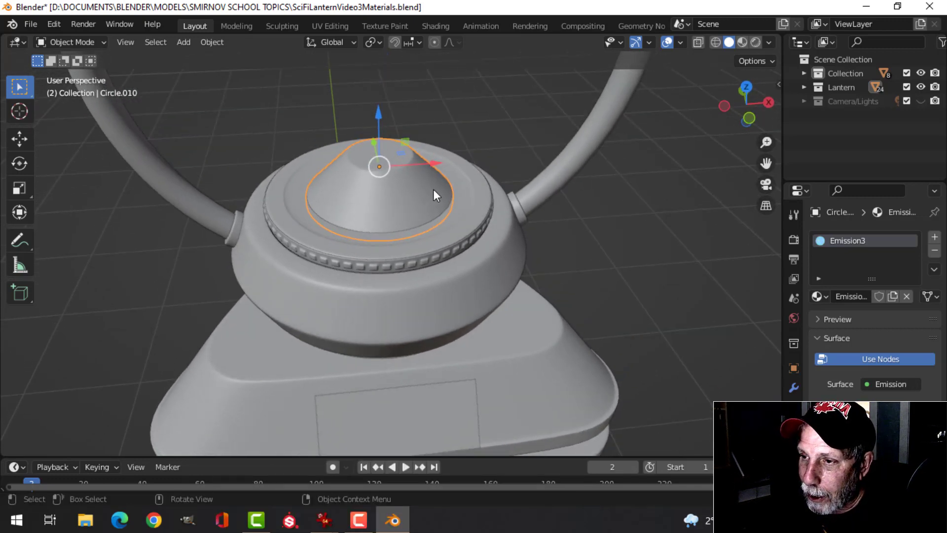
{"action": "key", "text": "Tab"}
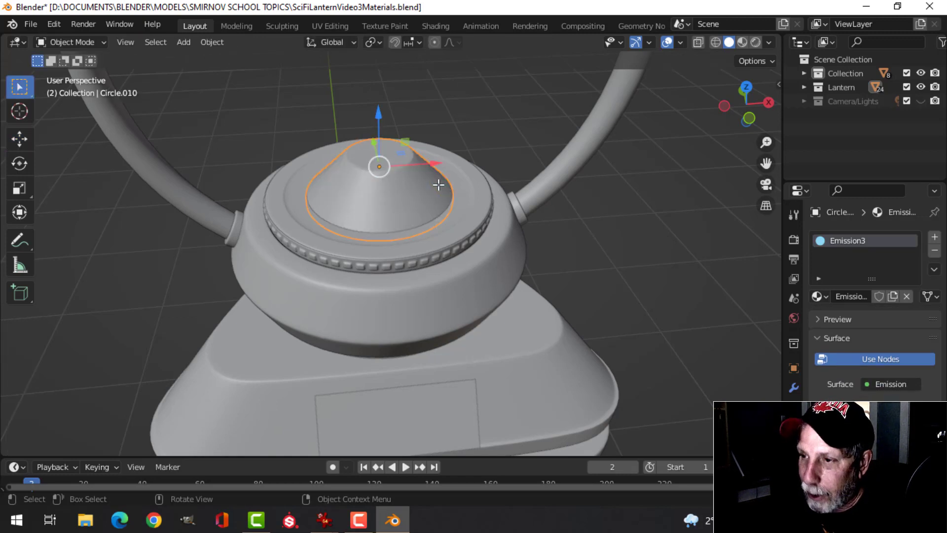
{"action": "left_click", "coordinate": [387, 183]}
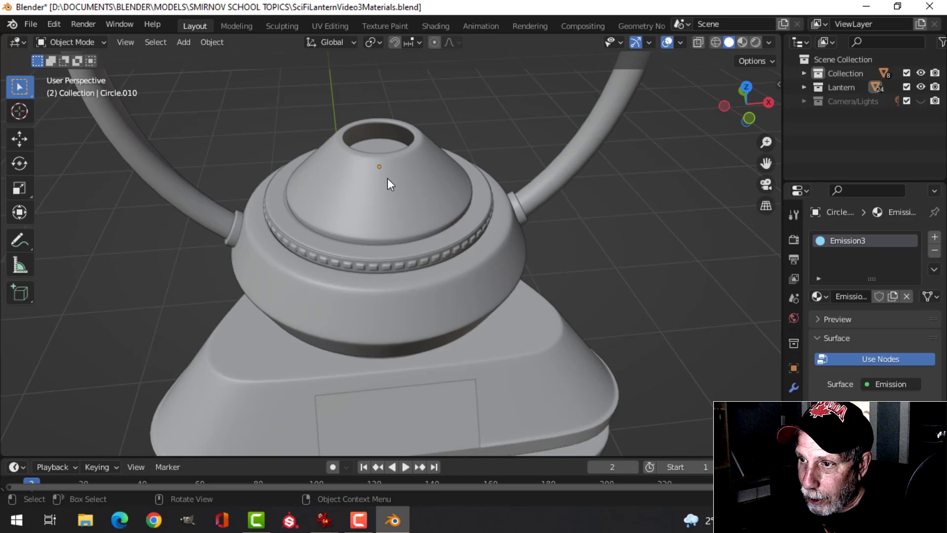
{"action": "left_click", "coordinate": [380, 148]}
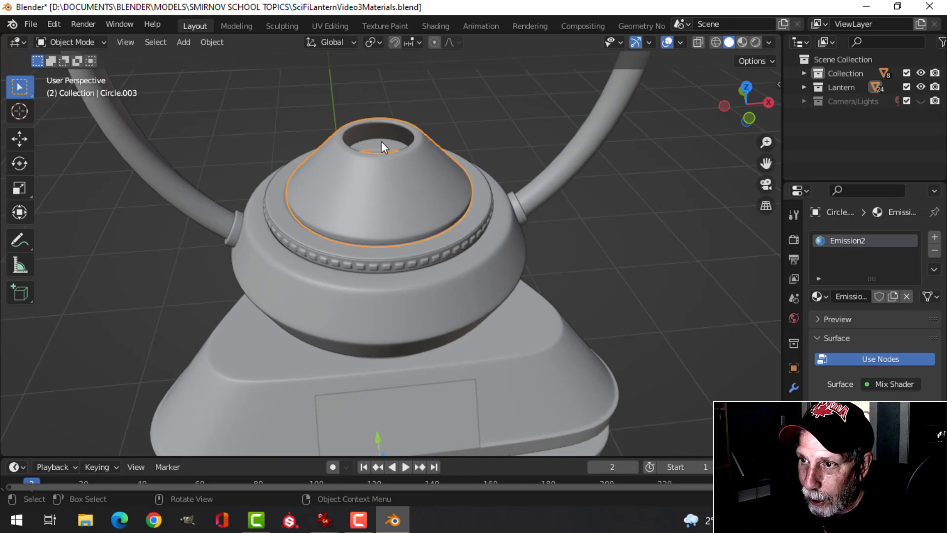
{"action": "left_click", "coordinate": [398, 193]}
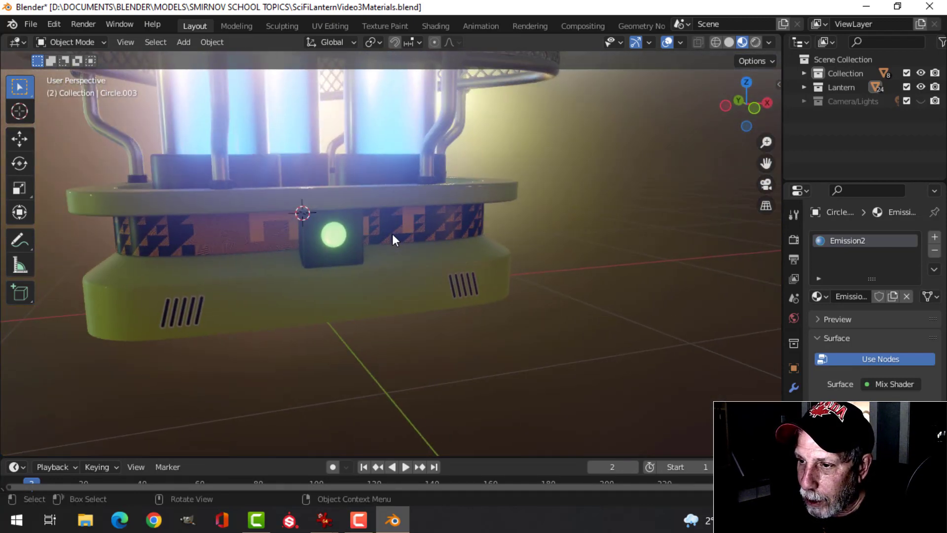
- Select the hazard band, preview it rendered, and isolate it to inspect its stripes
{"action": "left_click", "coordinate": [729, 42]}
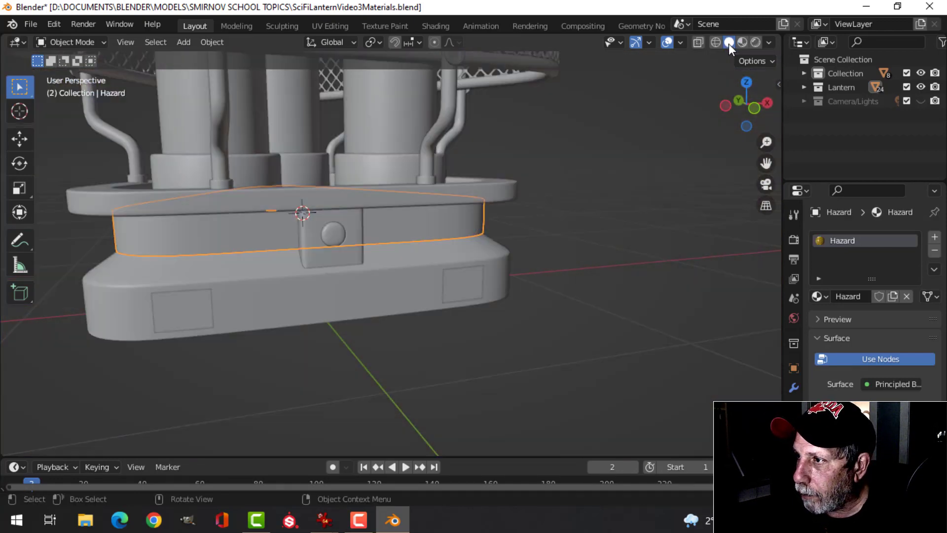
{"action": "left_click", "coordinate": [740, 42]}
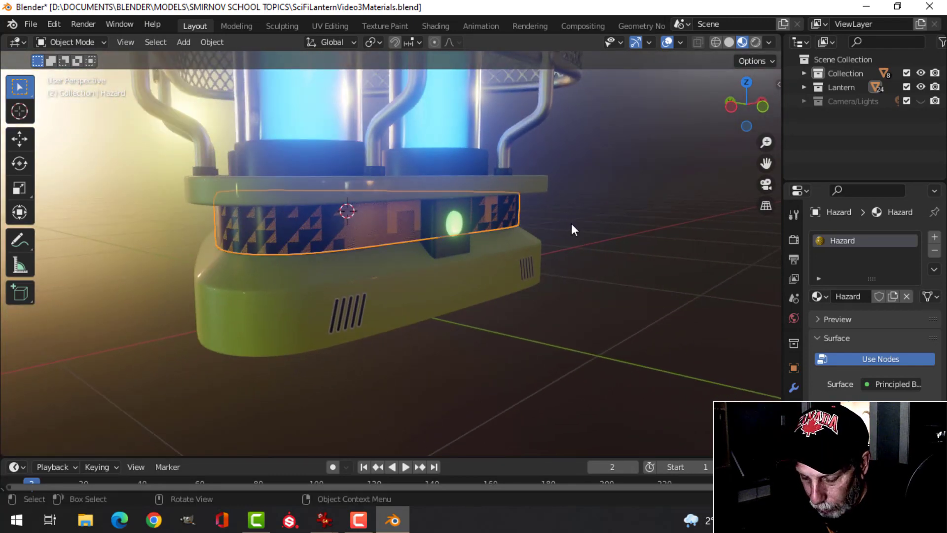
{"action": "key", "text": "Tab"}
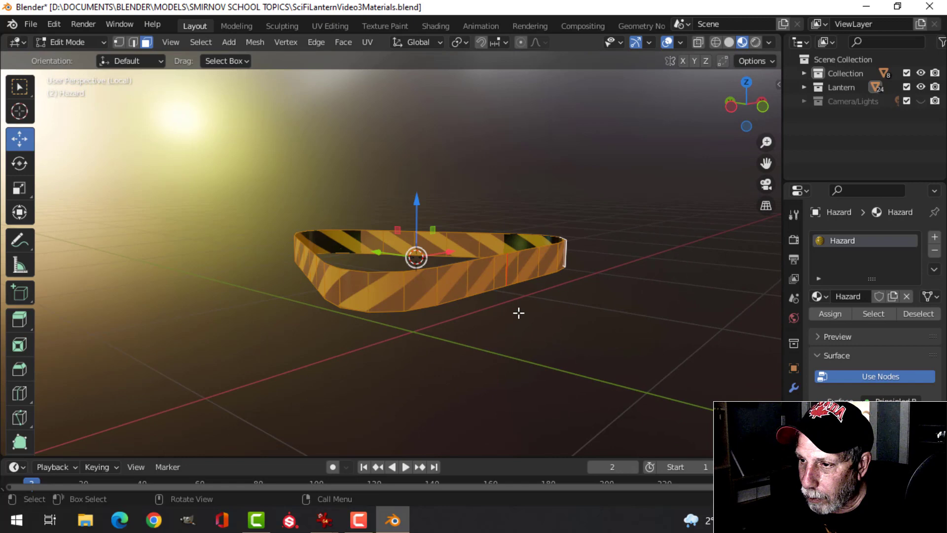
{"action": "key", "text": "Tab"}
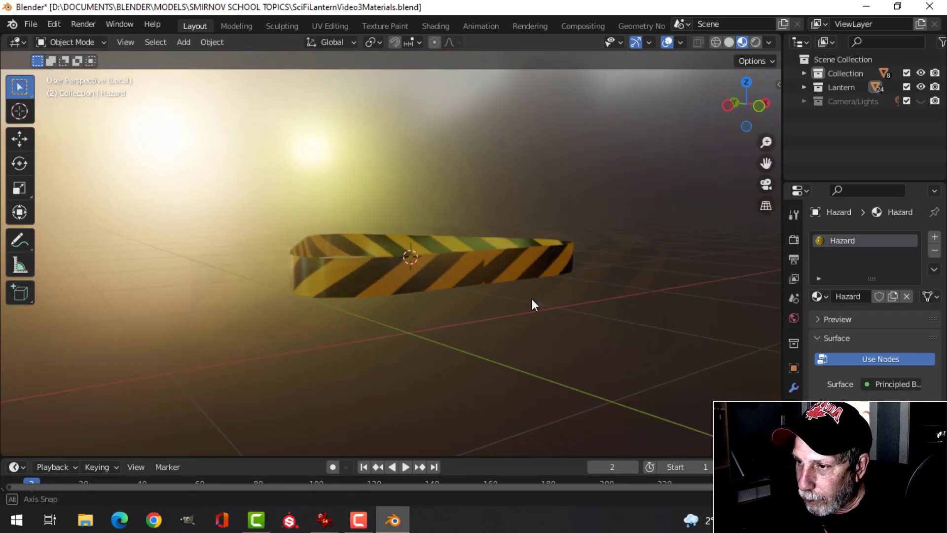
{"action": "left_click_drag", "start_coordinate": [531, 304], "coordinate": [556, 288]}
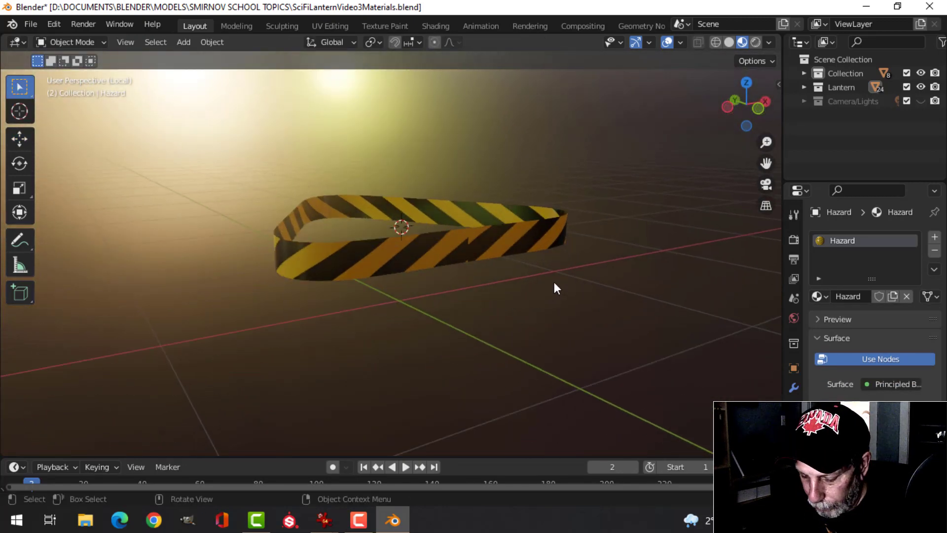
- Return to Solid shading and reselect the hazard band for editing
{"action": "left_click", "coordinate": [729, 43]}
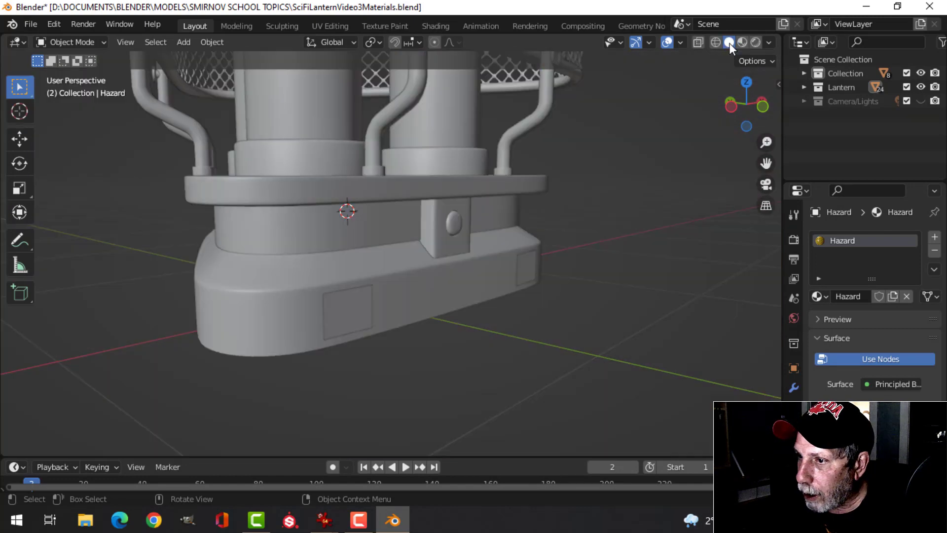
{"action": "left_click", "coordinate": [432, 261]}
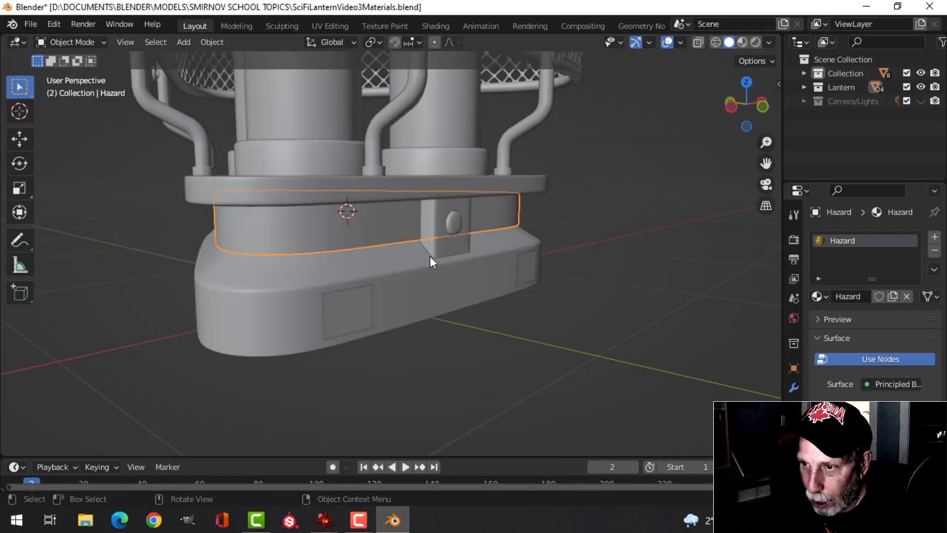
{"action": "key", "text": "Tab"}
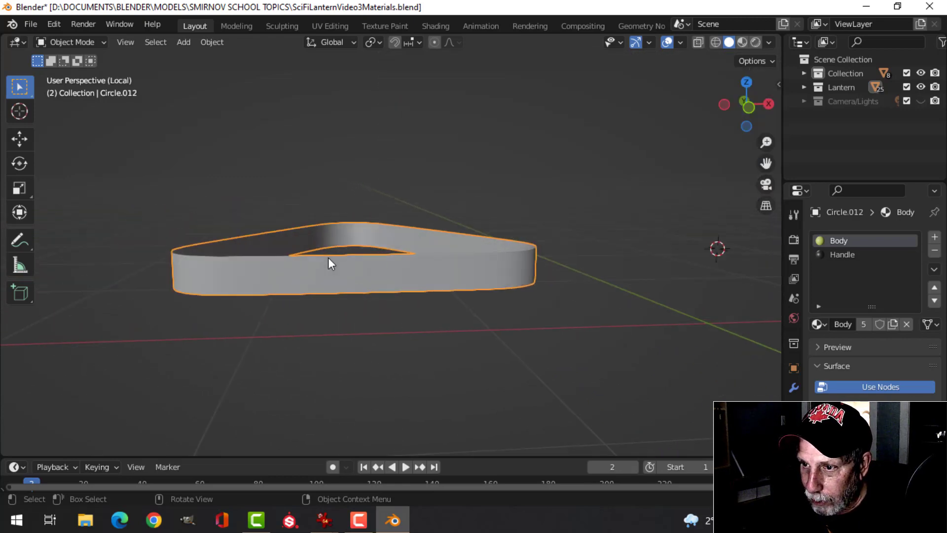
- Add vertical loop cuts across the front and another side of Circle.012, then select the whole band
{"action": "key", "text": "Tab"}
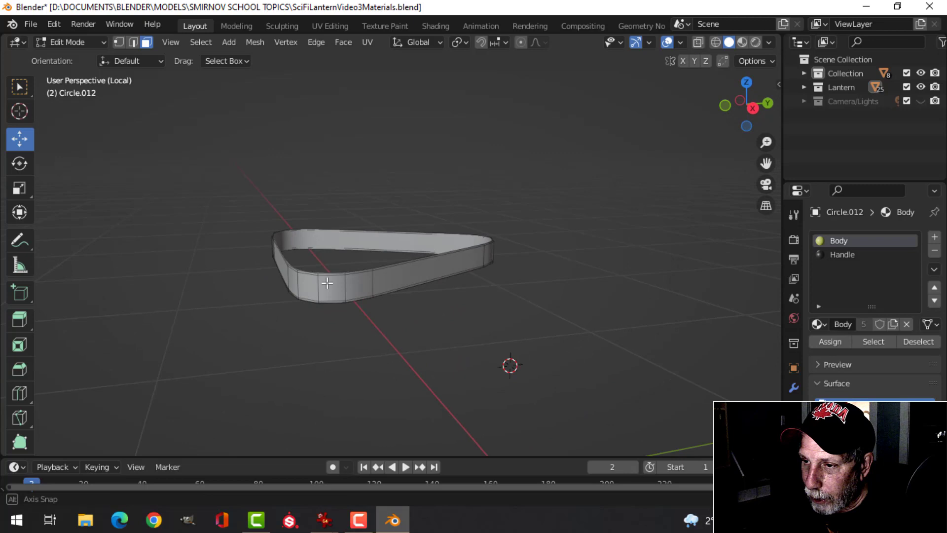
{"action": "left_click_drag", "start_coordinate": [380, 265], "coordinate": [435, 260]}
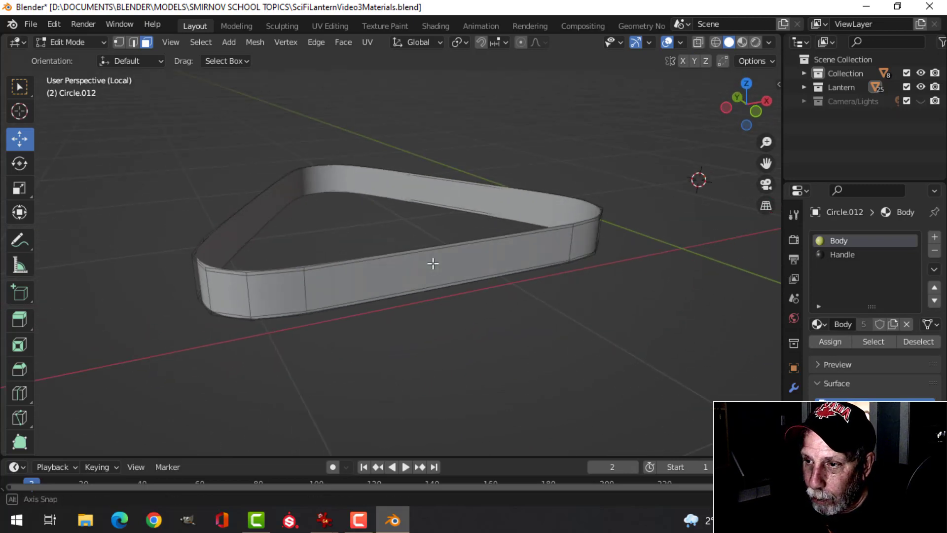
{"action": "left_click_drag", "start_coordinate": [433, 263], "coordinate": [406, 261]}
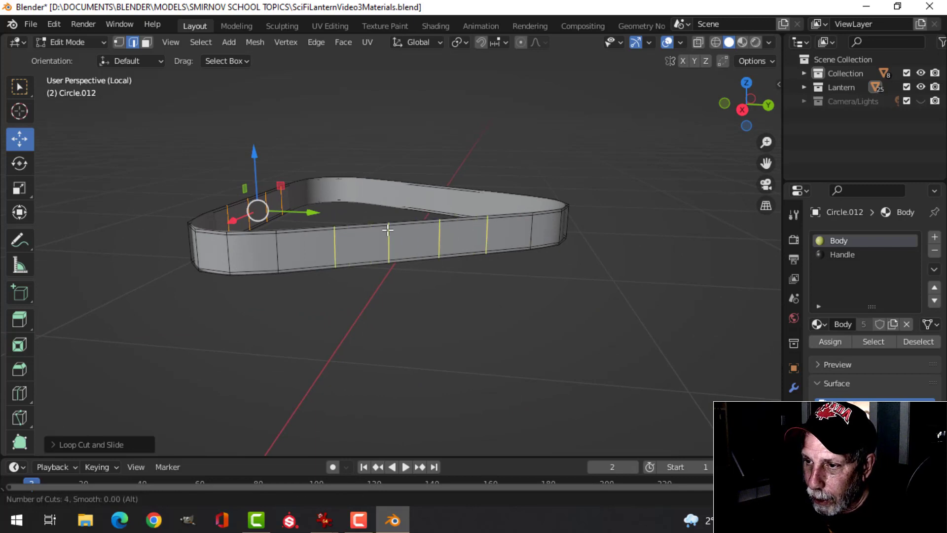
{"action": "left_click_drag", "start_coordinate": [387, 242], "coordinate": [431, 255]}
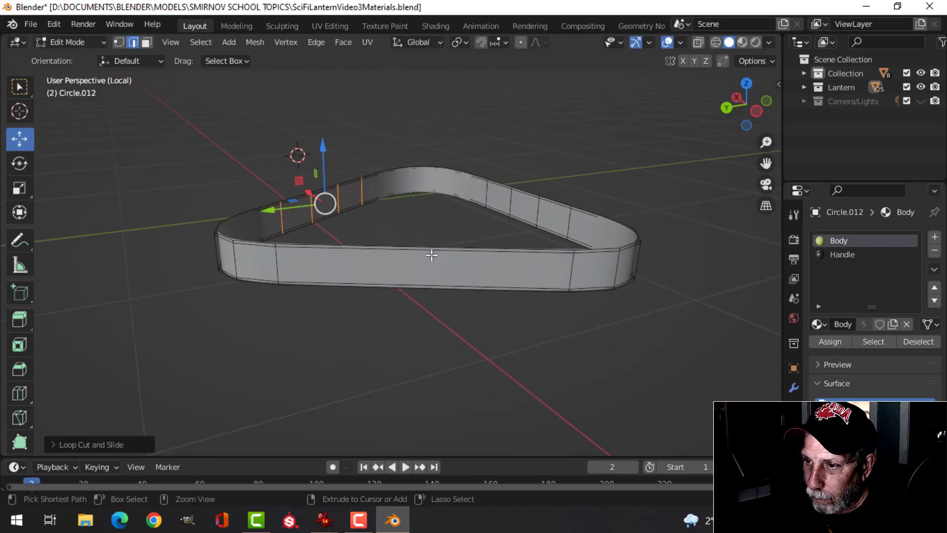
{"action": "mouse_move", "coordinate": [433, 253]}
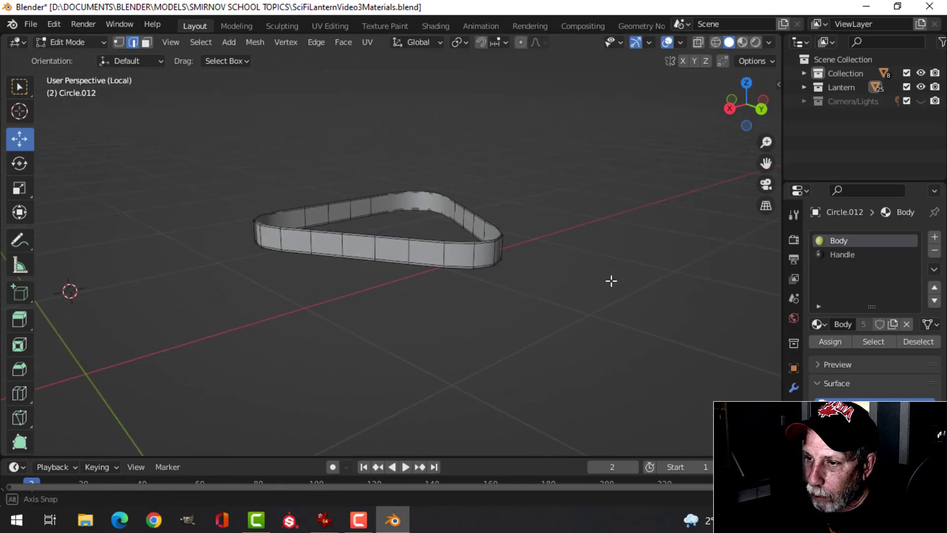
{"action": "key", "text": "KP_1"}
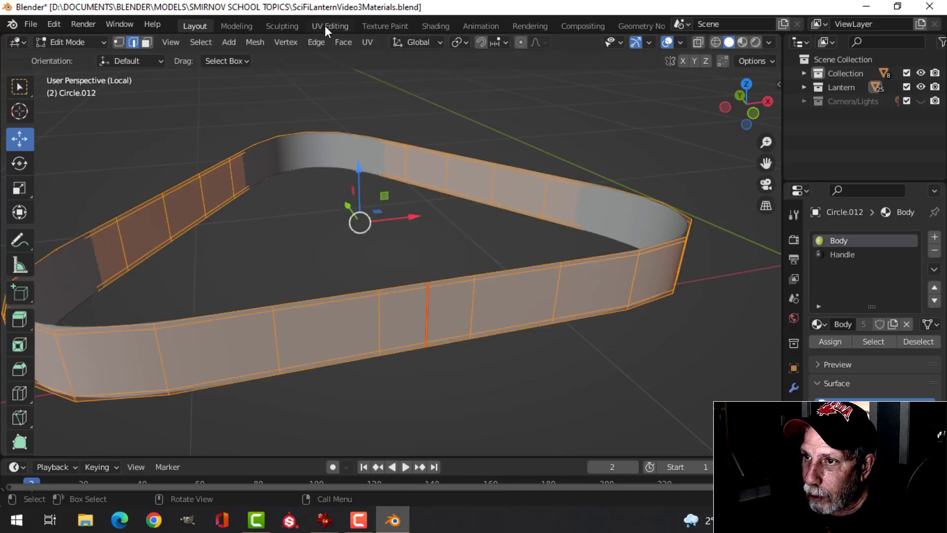
- View the seamed band in the UV Editing layout, then move to the Shading workspace
{"action": "left_click", "coordinate": [330, 25]}
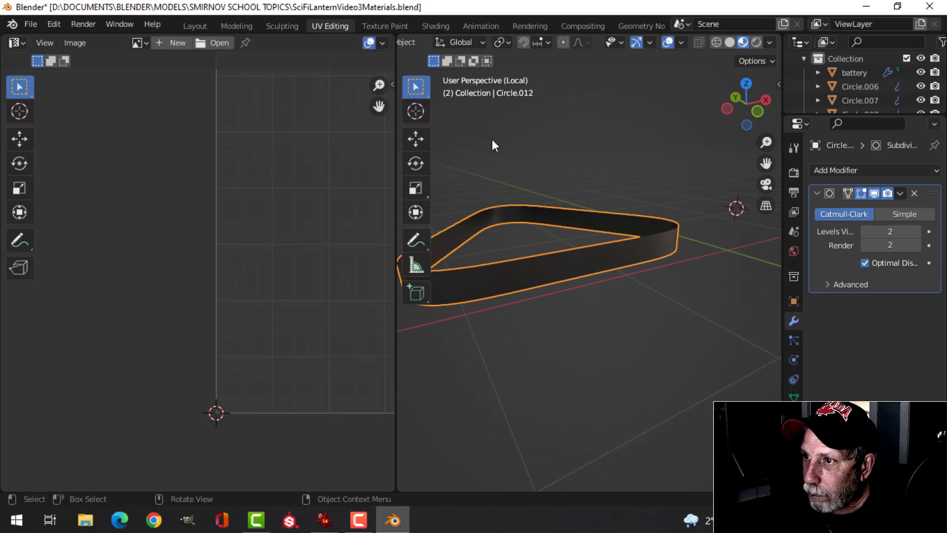
{"action": "left_click", "coordinate": [434, 25]}
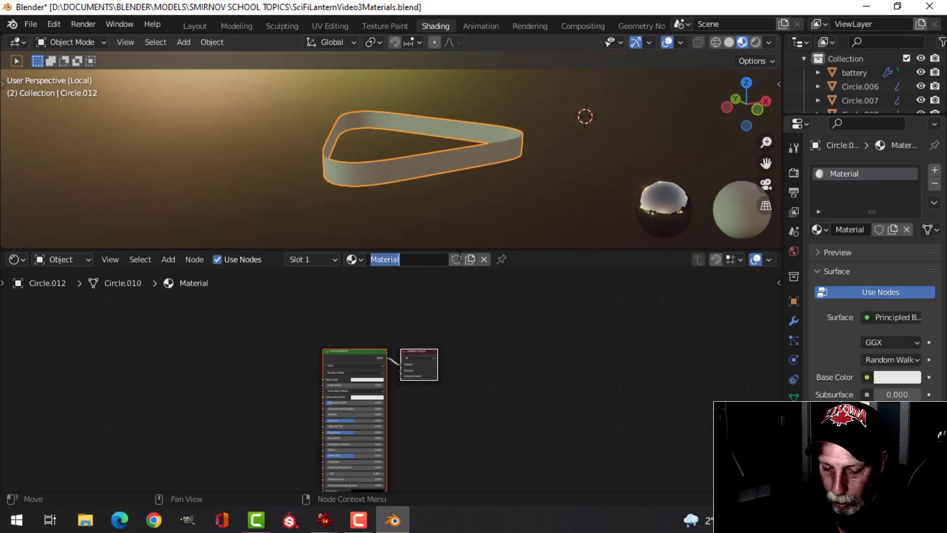
- Name the new material TEST and feed its wave texture into a new ColorRamp node
{"action": "type", "text": "TEST"}
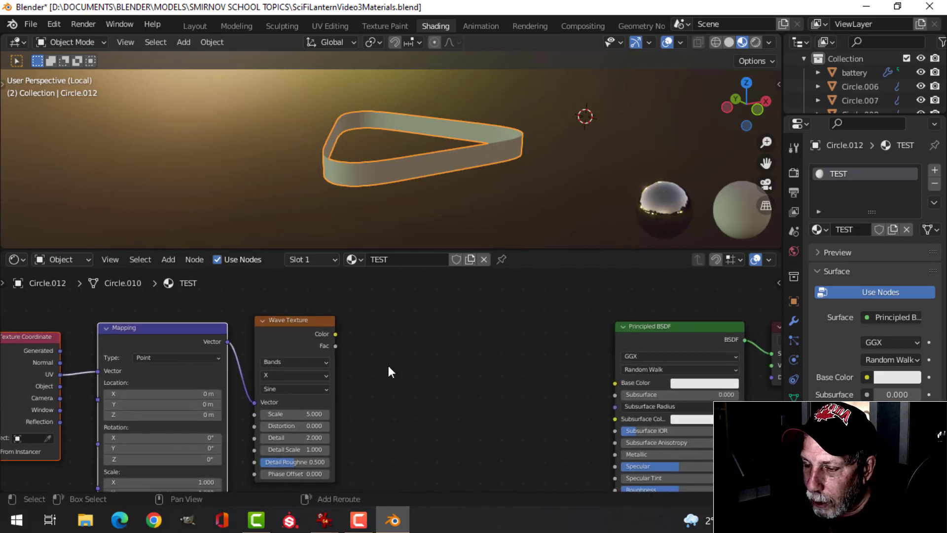
{"action": "left_click_drag", "start_coordinate": [390, 371], "coordinate": [380, 377]}
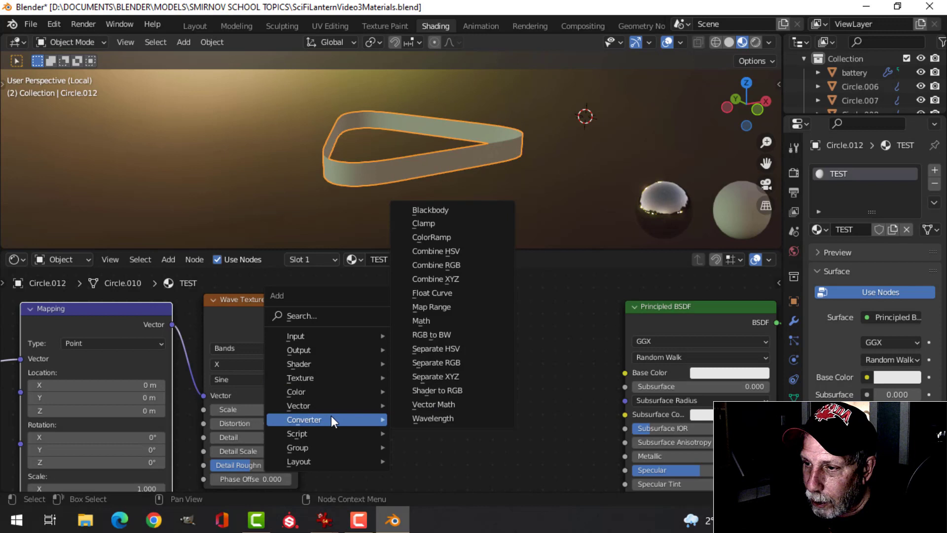
{"action": "left_click", "coordinate": [431, 236]}
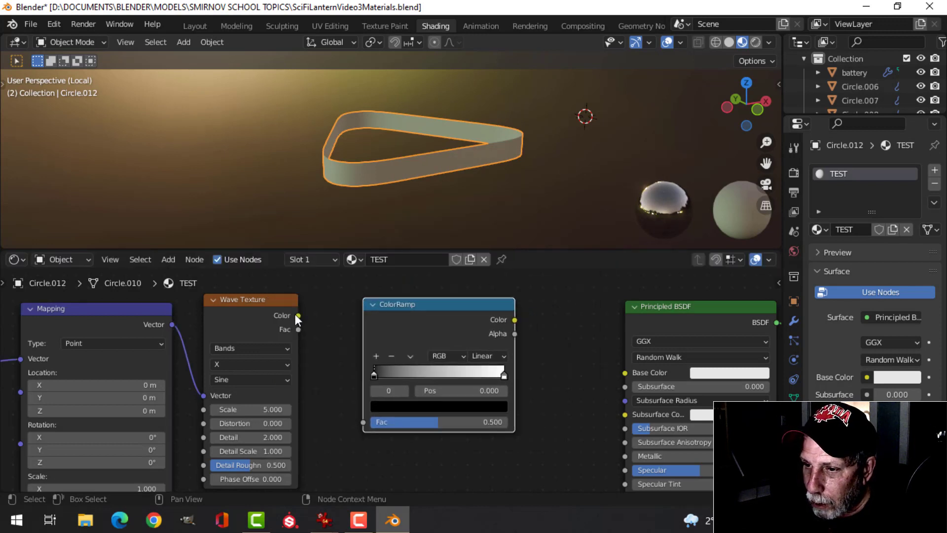
{"action": "left_click_drag", "start_coordinate": [297, 315], "coordinate": [362, 422]}
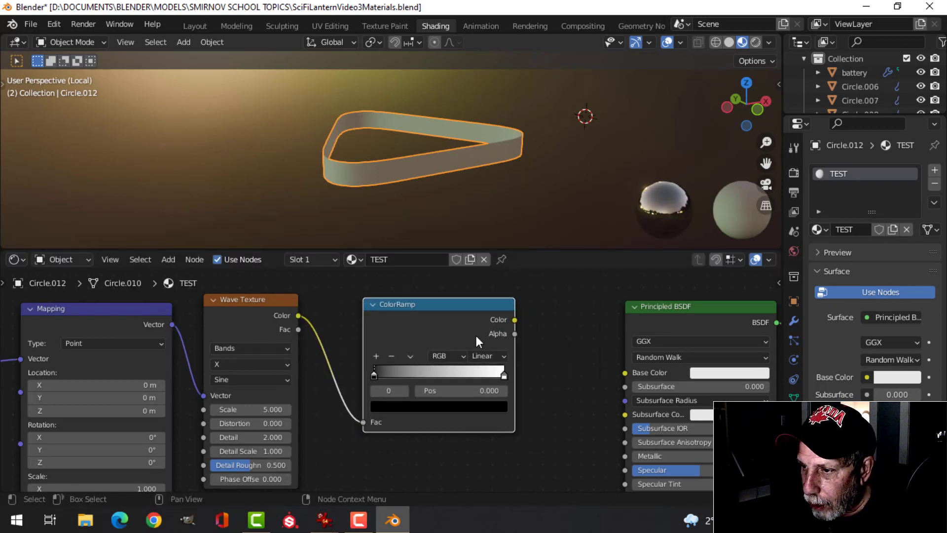
{"action": "left_click_drag", "start_coordinate": [513, 319], "coordinate": [626, 372]}
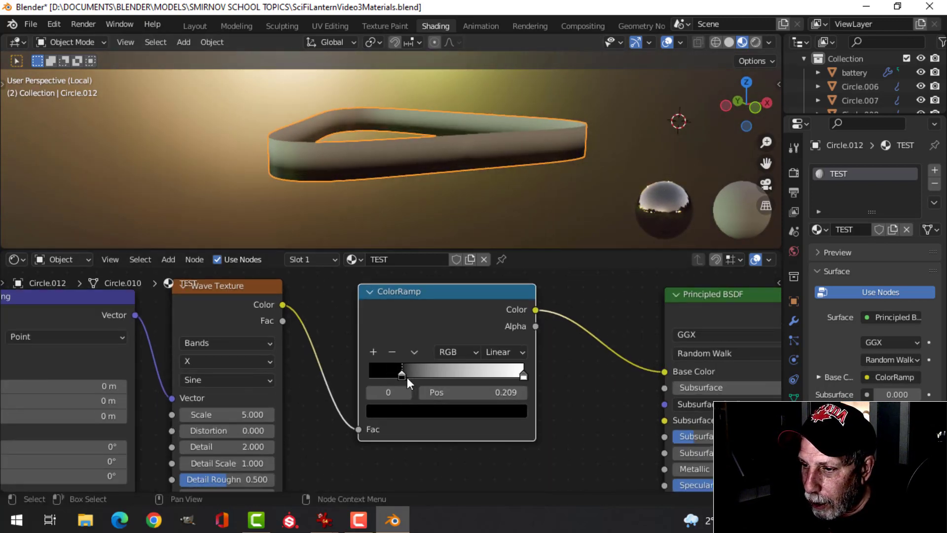
- Pull the ColorRamp stops close together and make the light stop yellow for sharp stripes
{"action": "left_click_drag", "start_coordinate": [401, 376], "coordinate": [460, 376]}
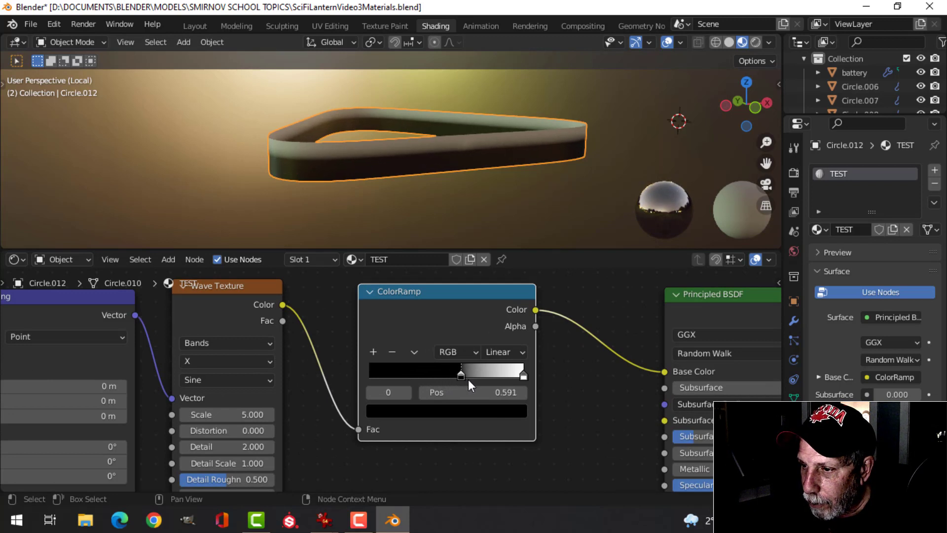
{"action": "left_click_drag", "start_coordinate": [460, 370], "coordinate": [473, 371]}
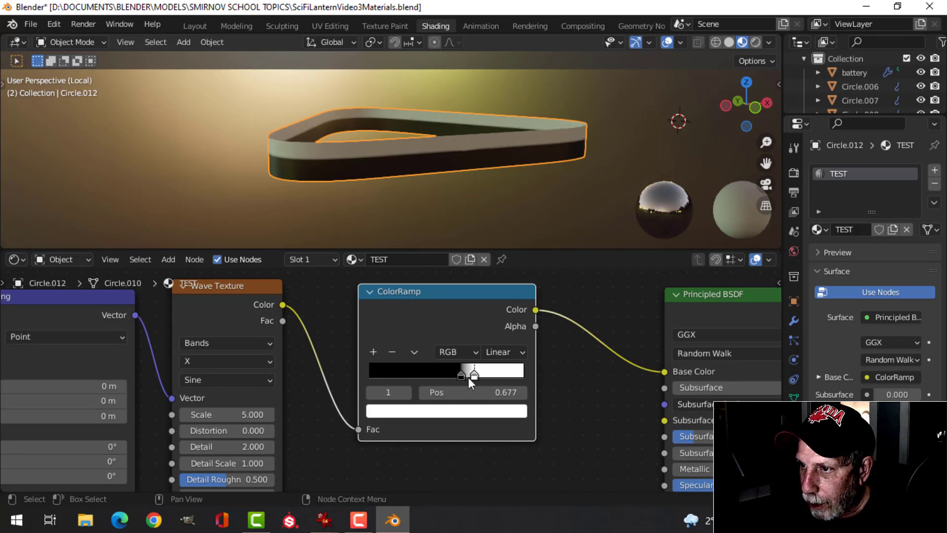
{"action": "left_click_drag", "start_coordinate": [473, 375], "coordinate": [465, 374]}
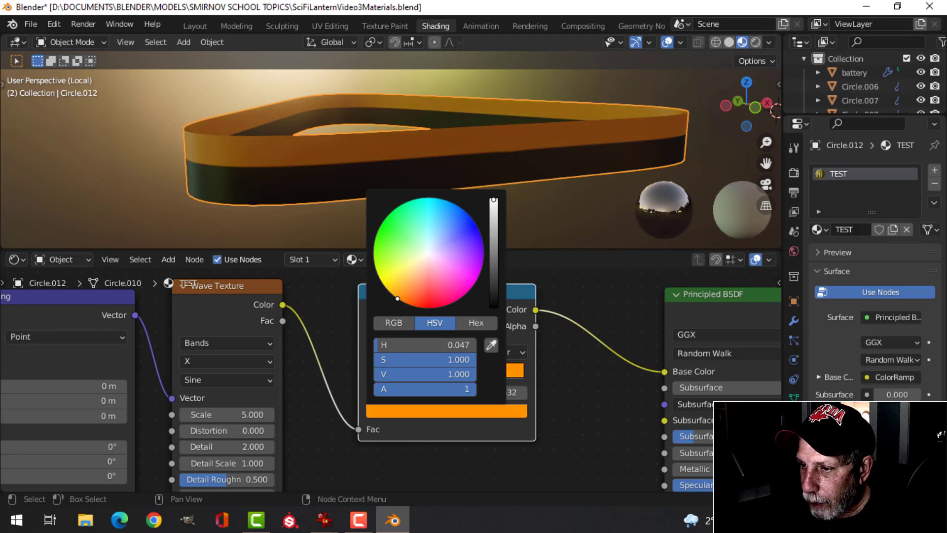
{"action": "left_click", "coordinate": [280, 152]}
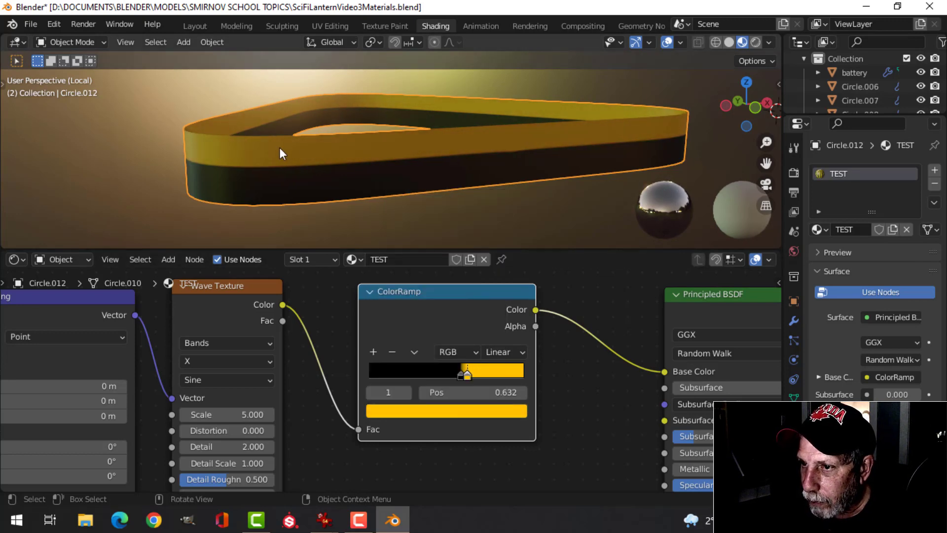
{"action": "scroll", "scroll_direction": "down", "scroll_amount": 3}
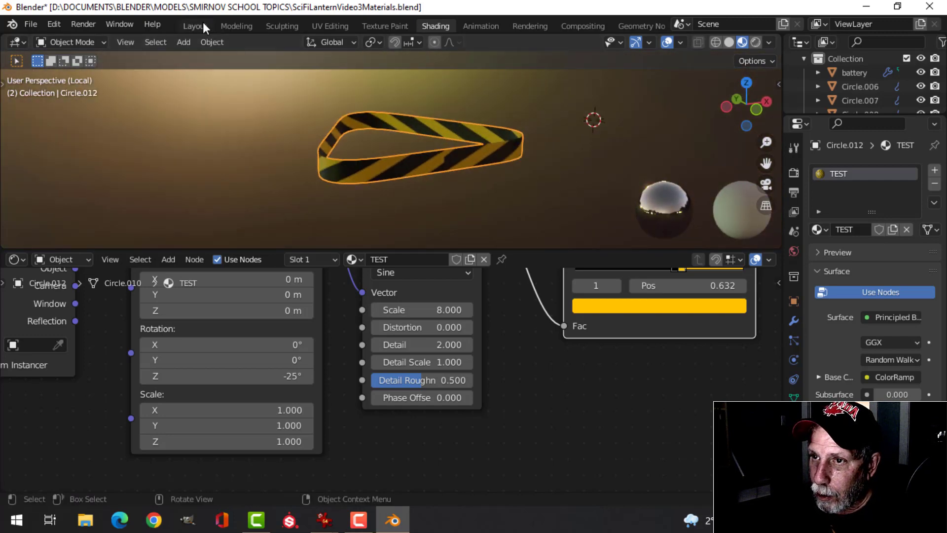
- Return to the Layout workspace and select lantern base parts, ending on the top cap
{"action": "left_click", "coordinate": [194, 26]}
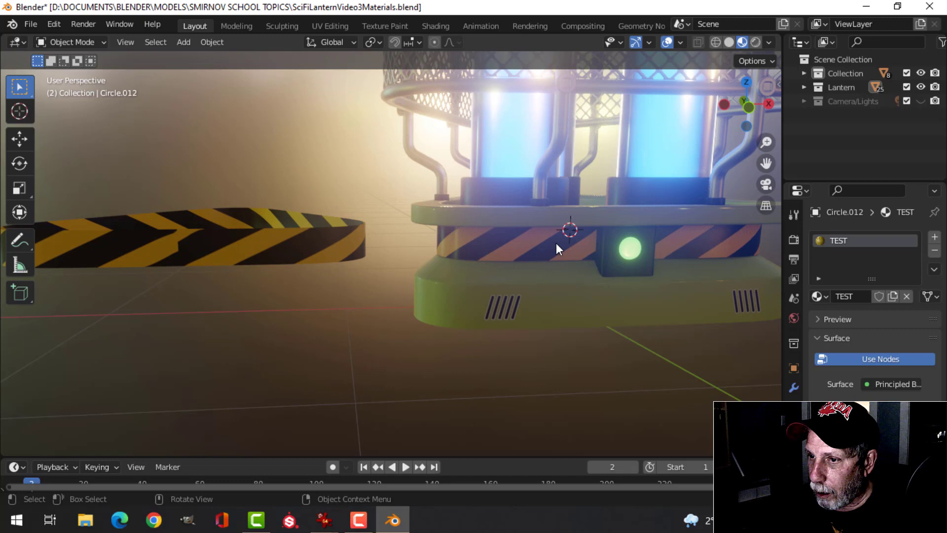
{"action": "left_click", "coordinate": [556, 248]}
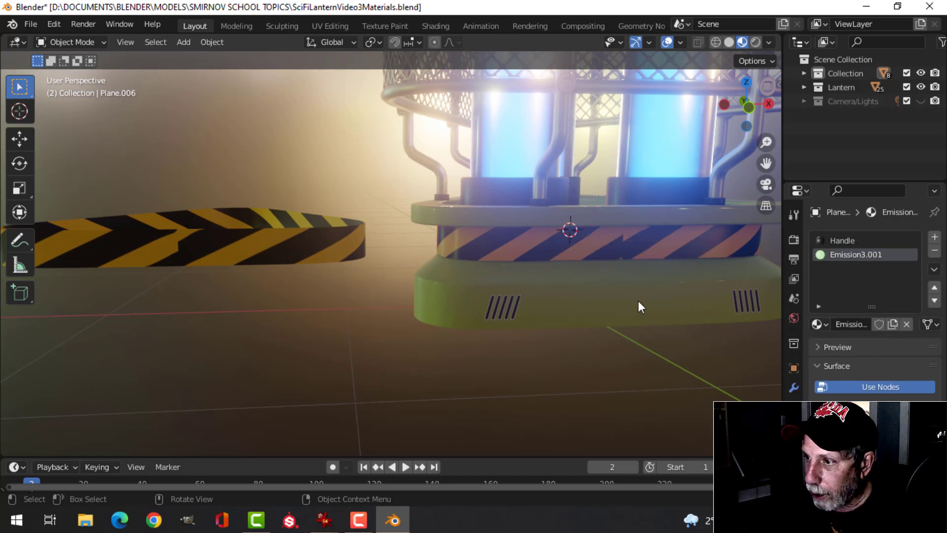
{"action": "left_click", "coordinate": [625, 244]}
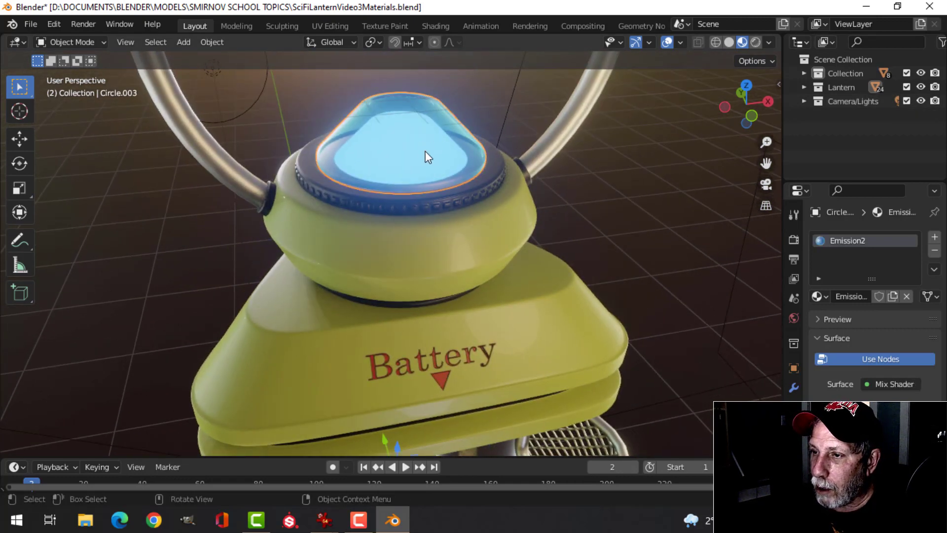
- Inspect a lantern part's material, save the file, and open the cage frame for editing
{"action": "left_click", "coordinate": [398, 169]}
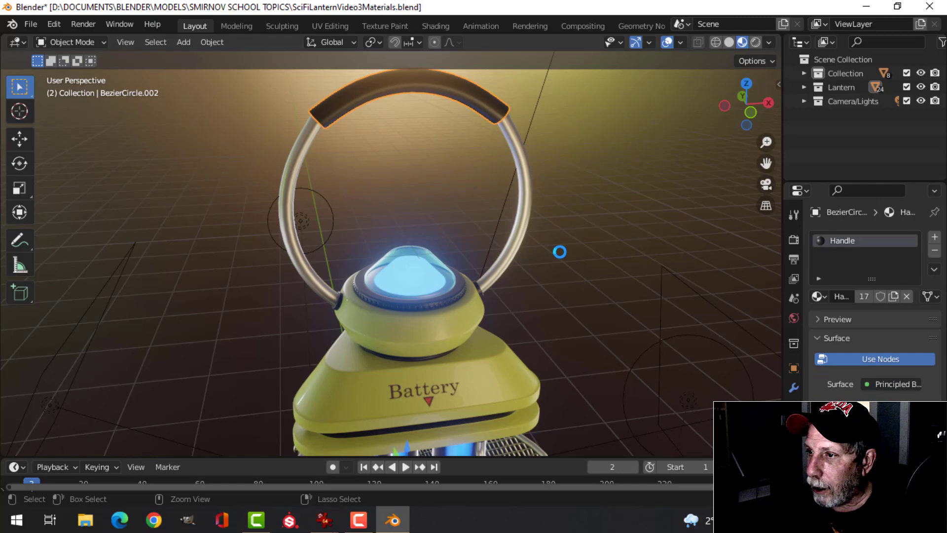
{"action": "key", "text": "ctrl+s"}
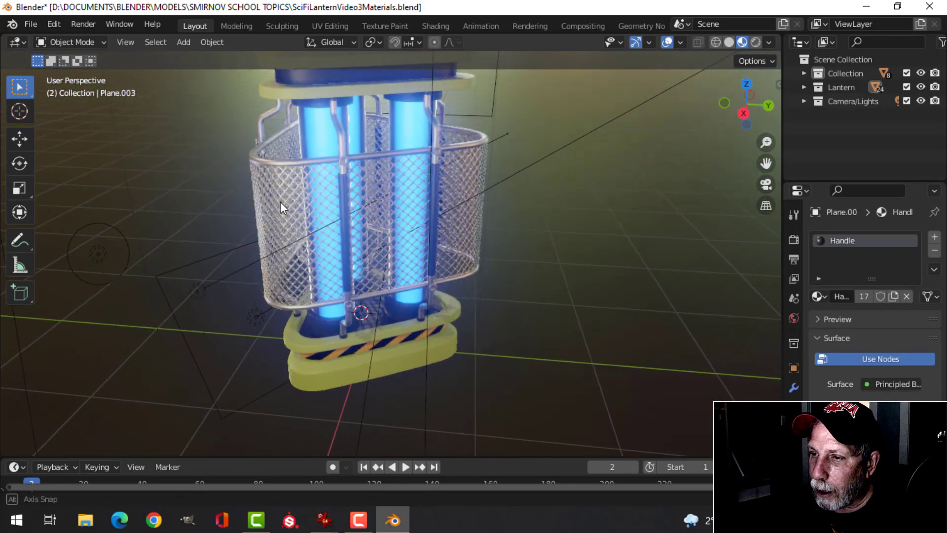
{"action": "left_click_drag", "start_coordinate": [280, 208], "coordinate": [635, 118]}
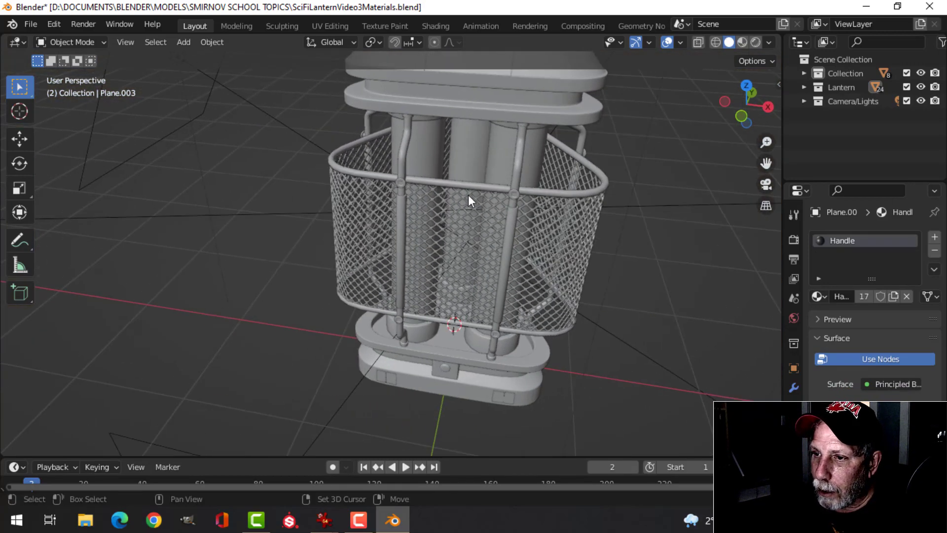
{"action": "key", "text": "Tab"}
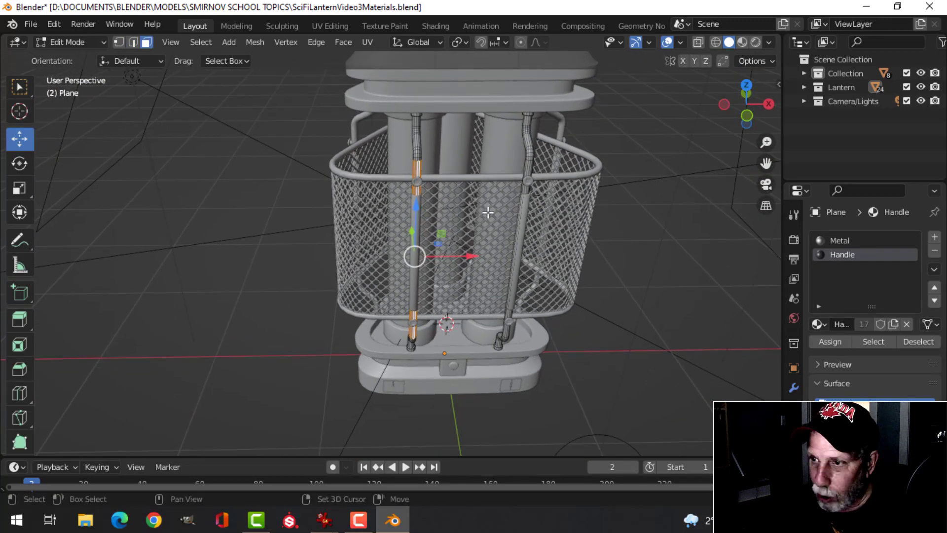
- Drag the cage rod out to the left, then leave Edit Mode
{"action": "left_click_drag", "start_coordinate": [415, 256], "coordinate": [264, 257]}
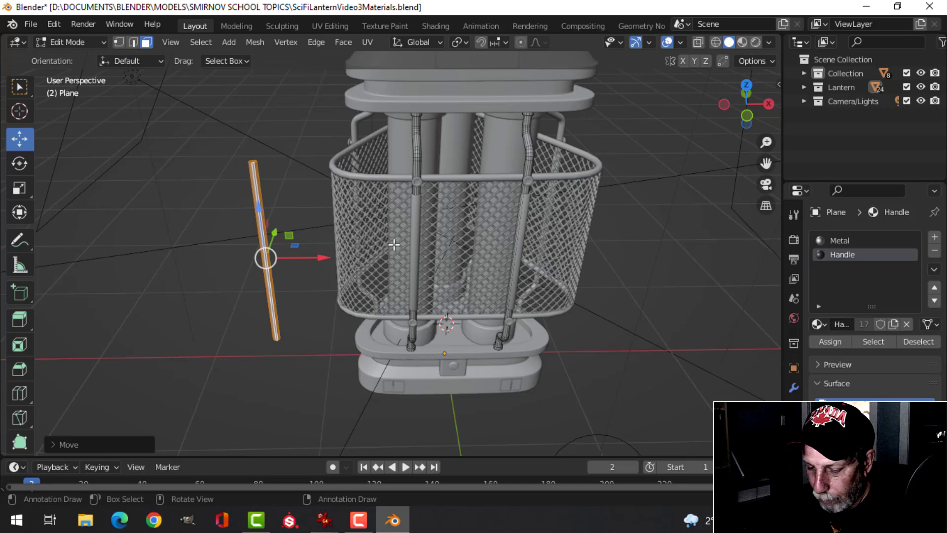
{"action": "key", "text": "Tab"}
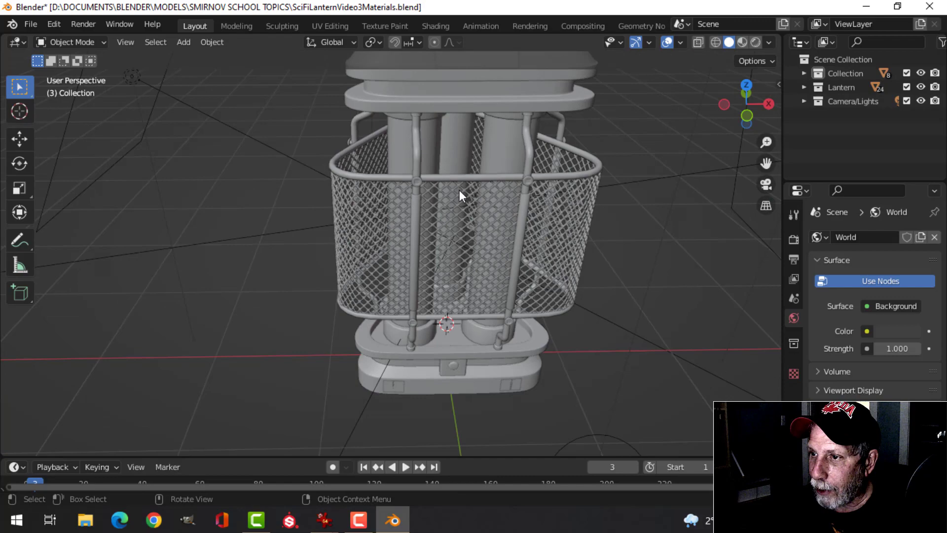
- Switch to Material Preview, orbit to the Battery label, and view the lantern from the front
{"action": "left_click", "coordinate": [754, 43]}
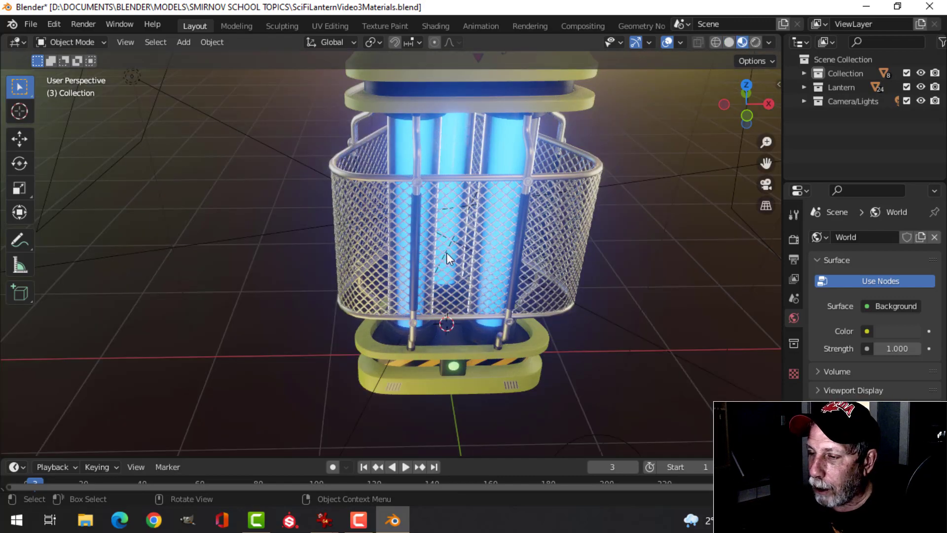
{"action": "left_click_drag", "start_coordinate": [446, 260], "coordinate": [484, 254]}
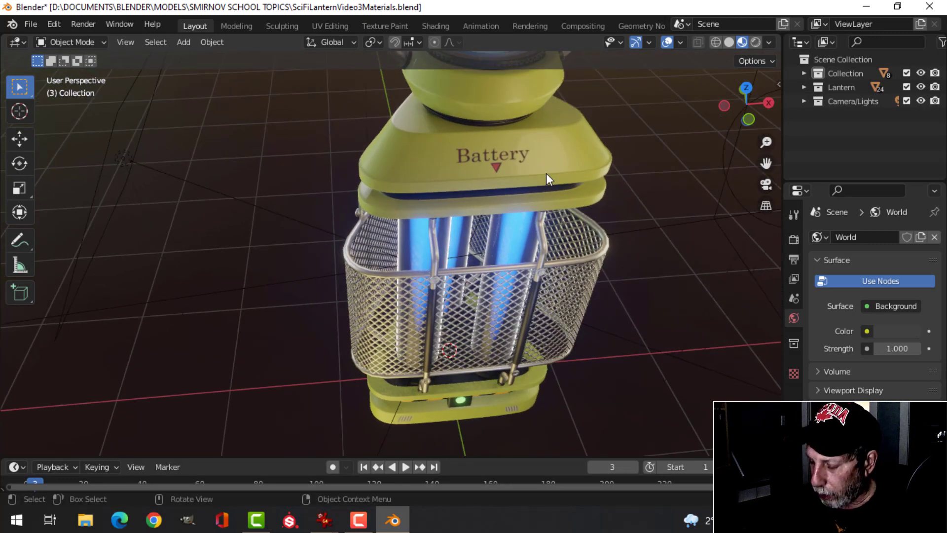
{"action": "key", "text": "KP_1"}
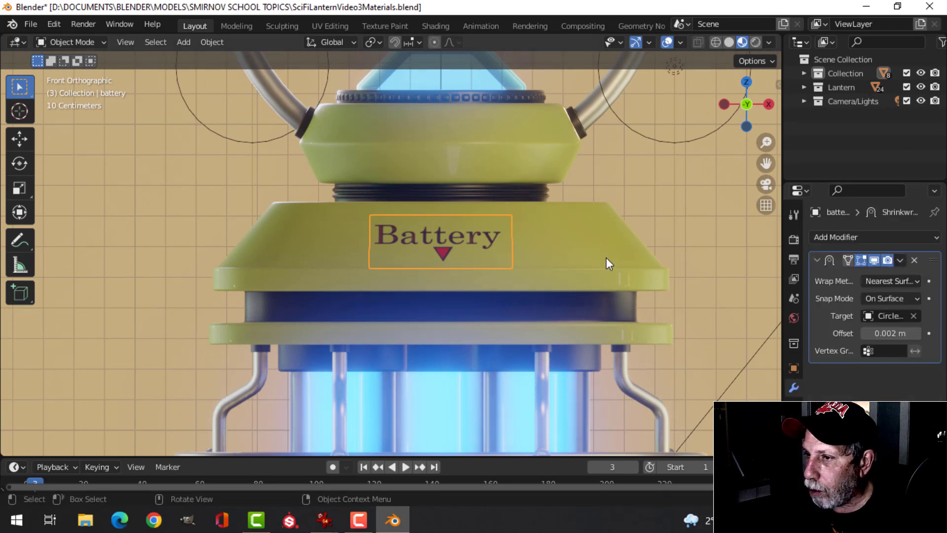
{"action": "mouse_move", "coordinate": [450, 243]}
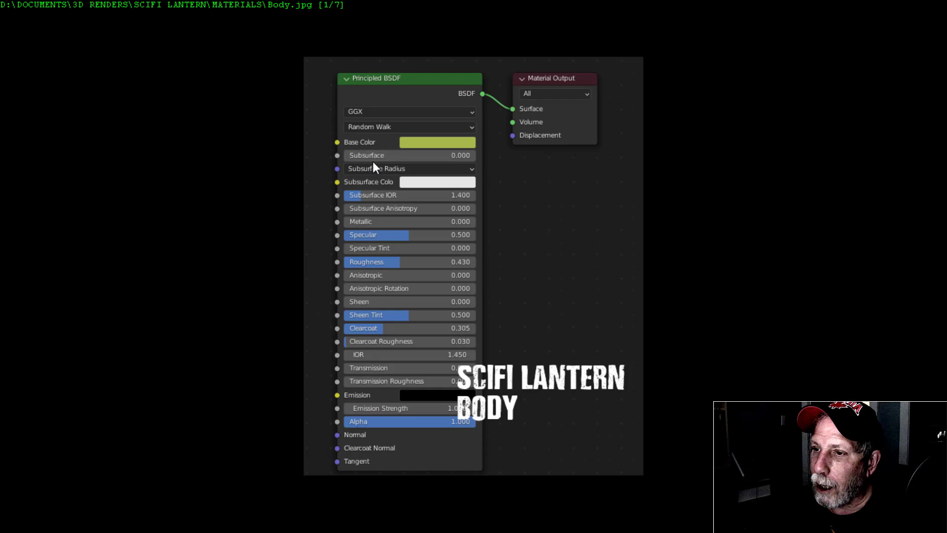
{"action": "mouse_move", "coordinate": [396, 236]}
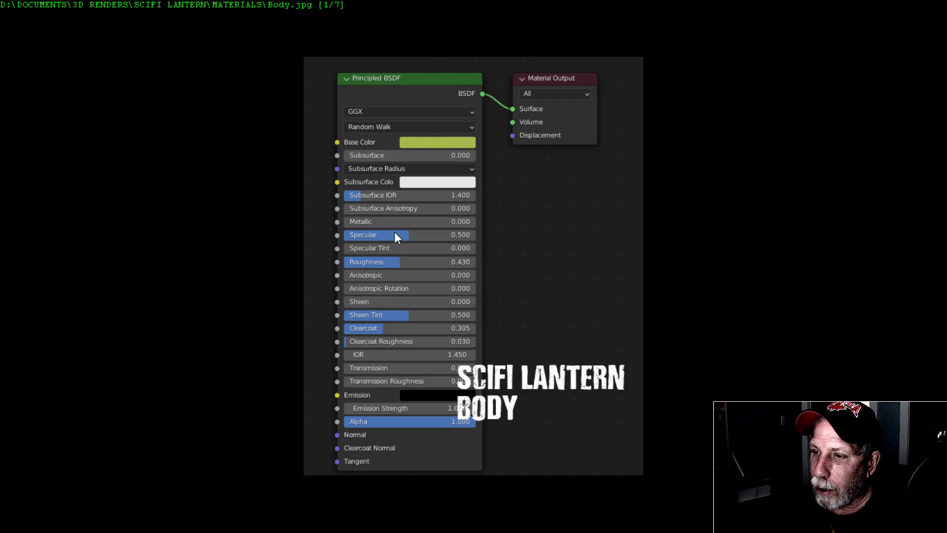
{"action": "mouse_move", "coordinate": [391, 273]}
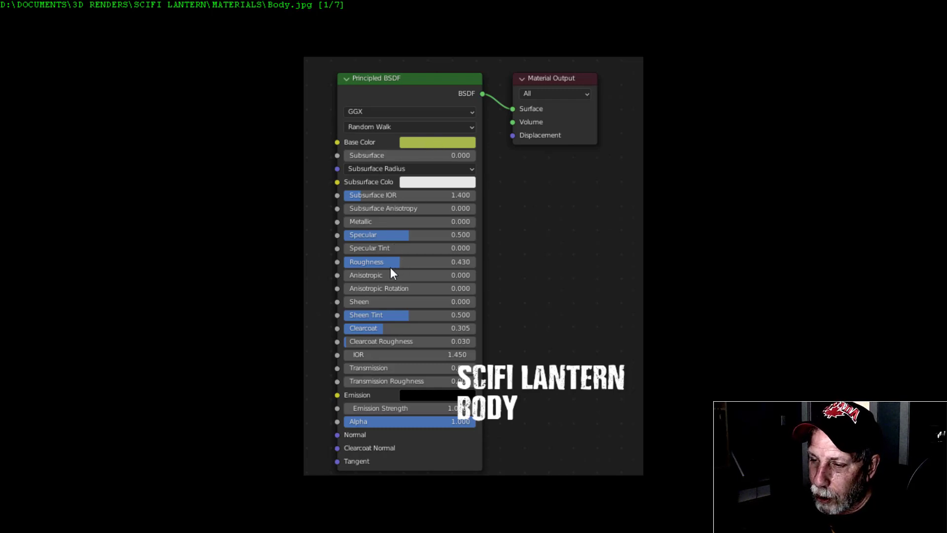
{"action": "mouse_move", "coordinate": [379, 331]}
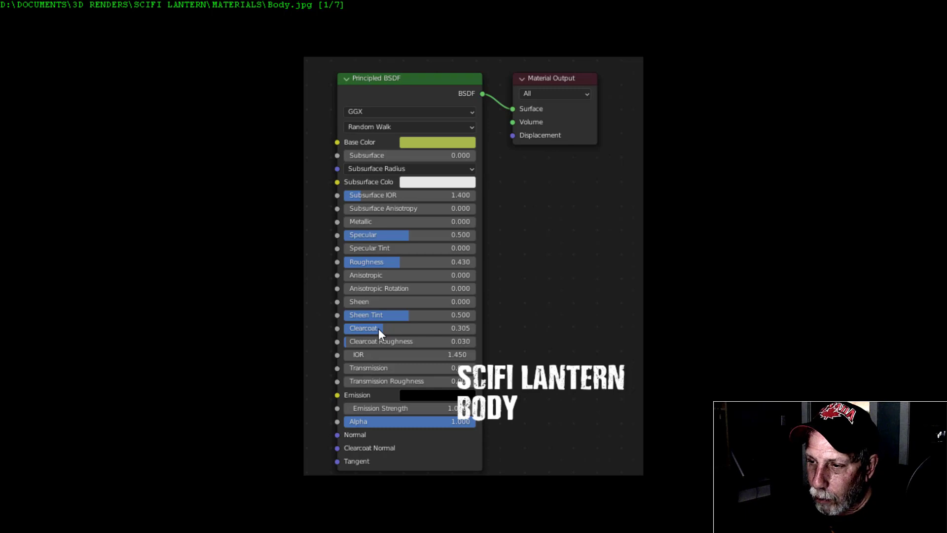
{"action": "mouse_move", "coordinate": [413, 395]}
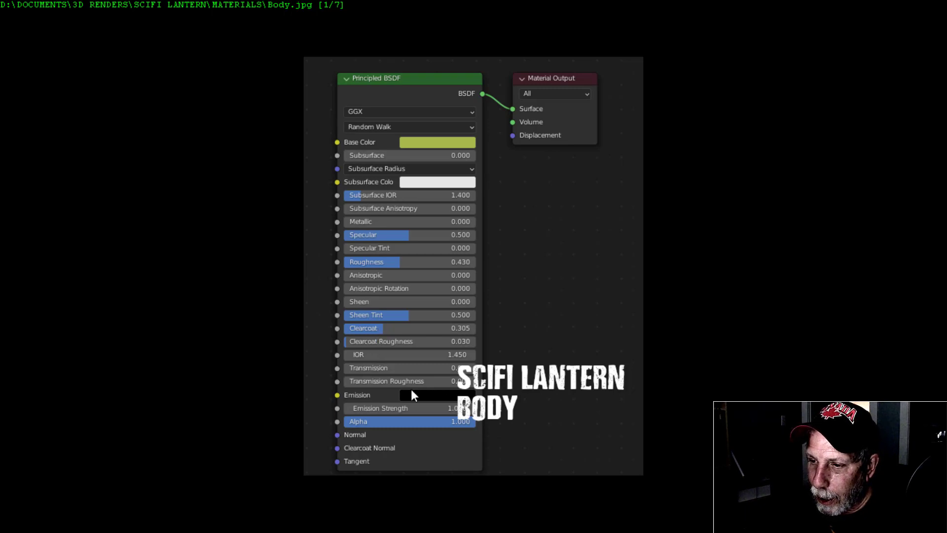
{"action": "mouse_move", "coordinate": [489, 330]}
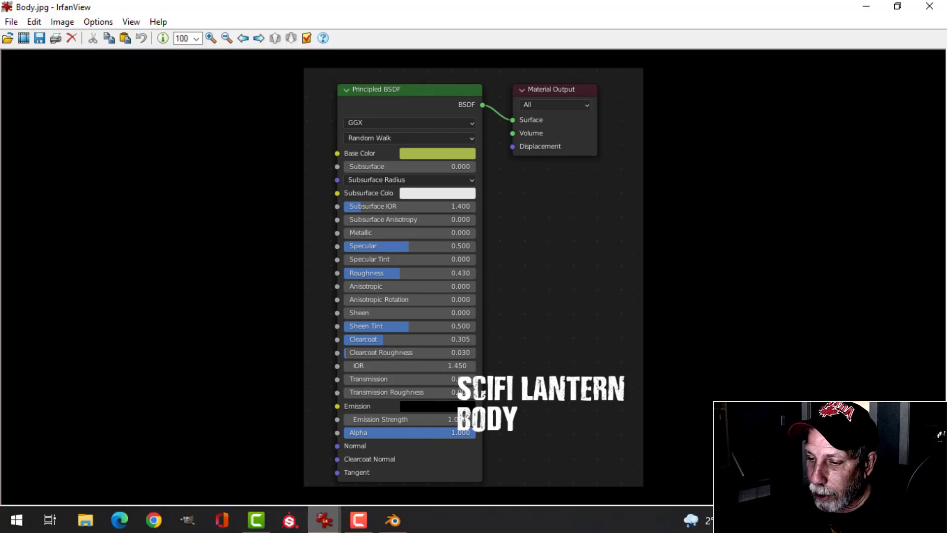
- Advance IrfanView from the Body material screenshot to Handle.jpg
{"action": "left_click", "coordinate": [391, 520]}
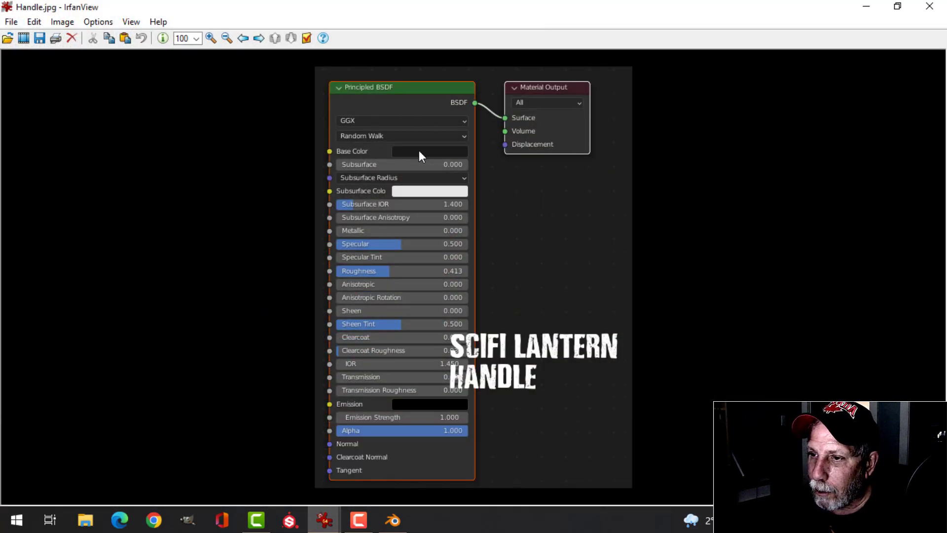
{"action": "mouse_move", "coordinate": [386, 278]}
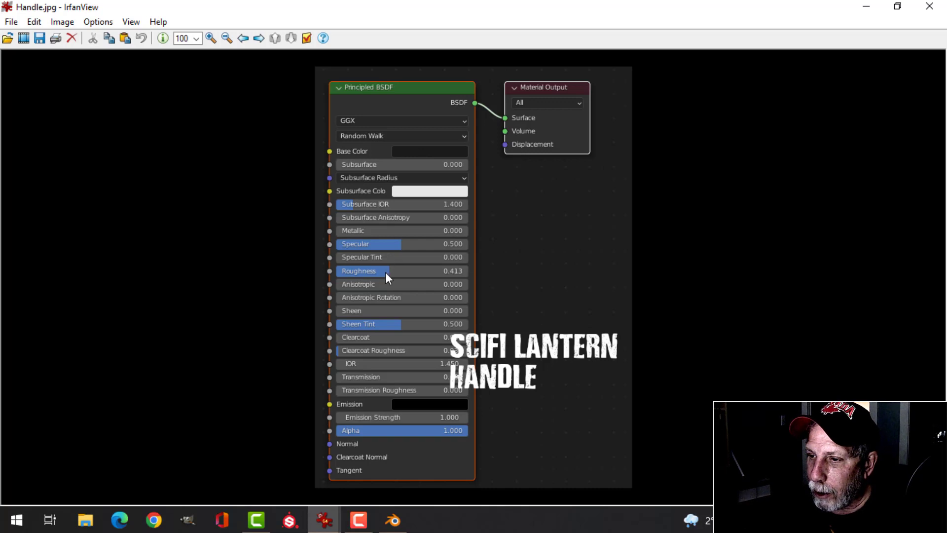
{"action": "mouse_move", "coordinate": [362, 343]}
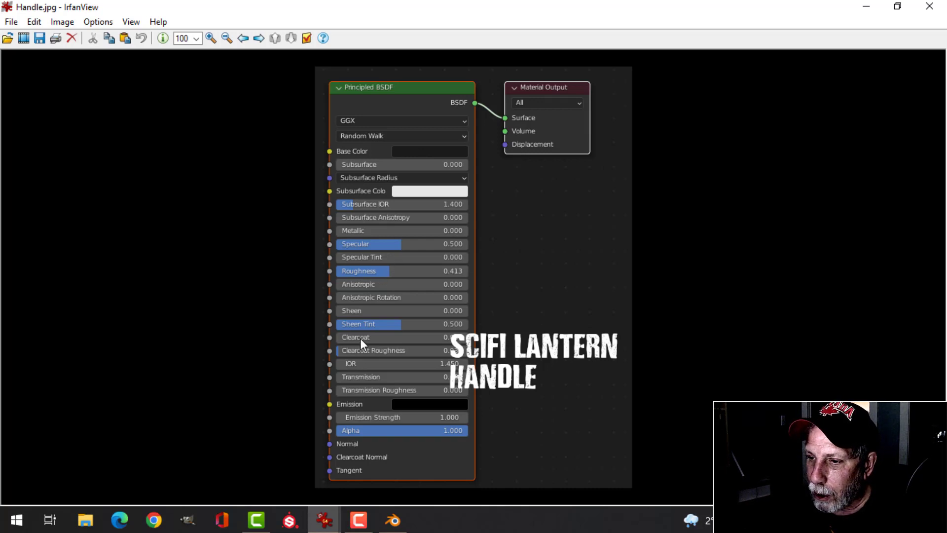
{"action": "mouse_move", "coordinate": [487, 238]}
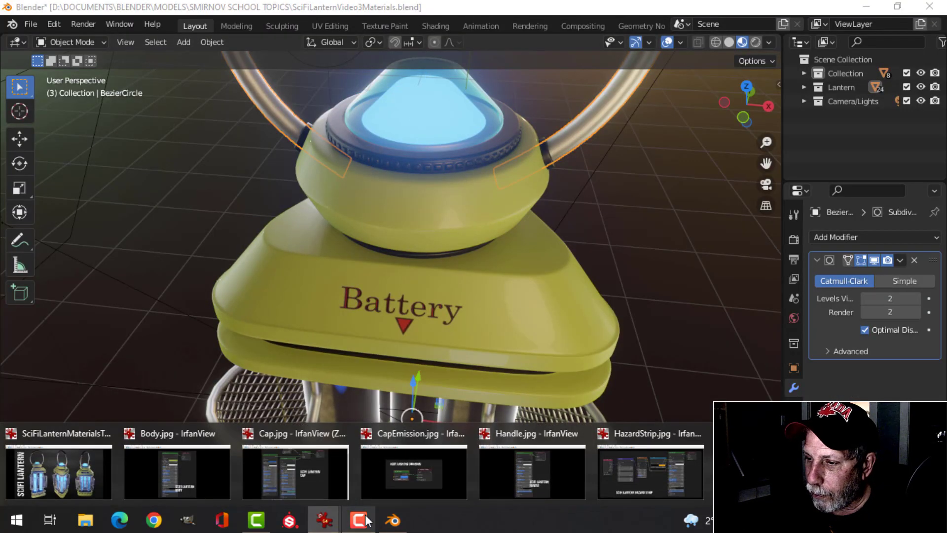
- Bring up the CapEmission.jpg reference showing a blue Emission node at strength 5
{"action": "left_click", "coordinate": [358, 519]}
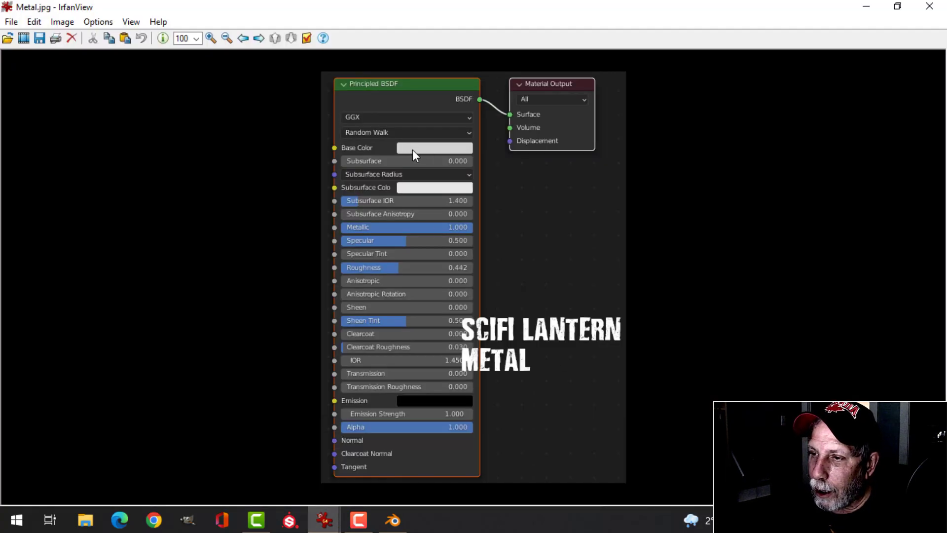
{"action": "mouse_move", "coordinate": [431, 153]}
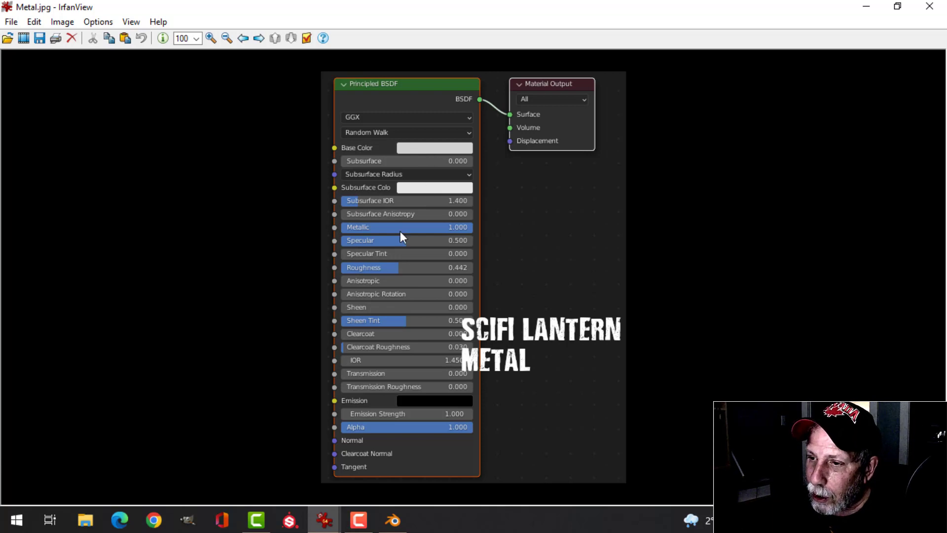
{"action": "mouse_move", "coordinate": [406, 275]}
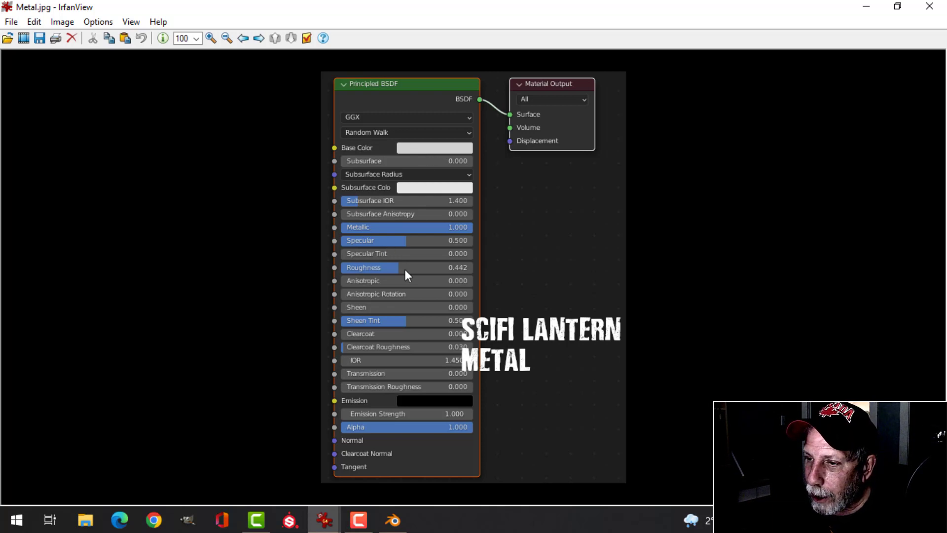
{"action": "mouse_move", "coordinate": [395, 311]}
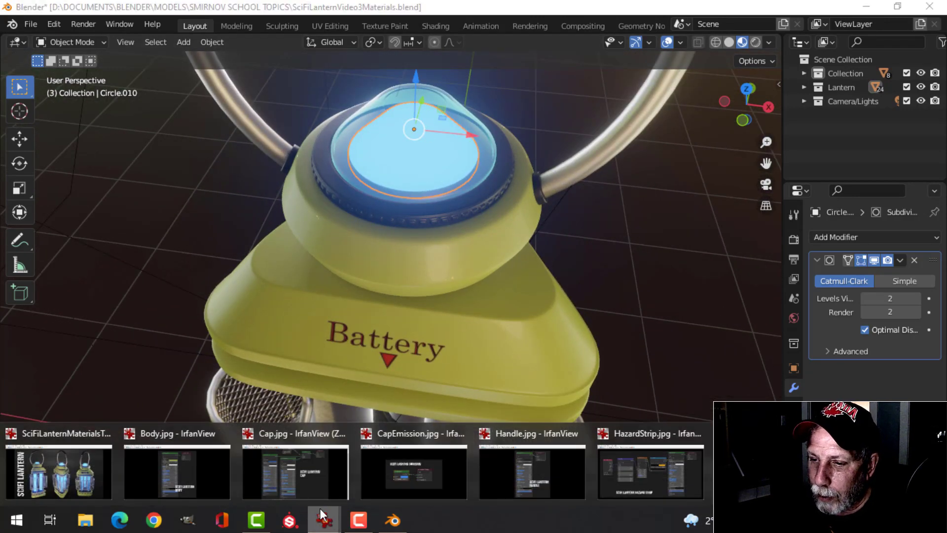
{"action": "left_click", "coordinate": [325, 519]}
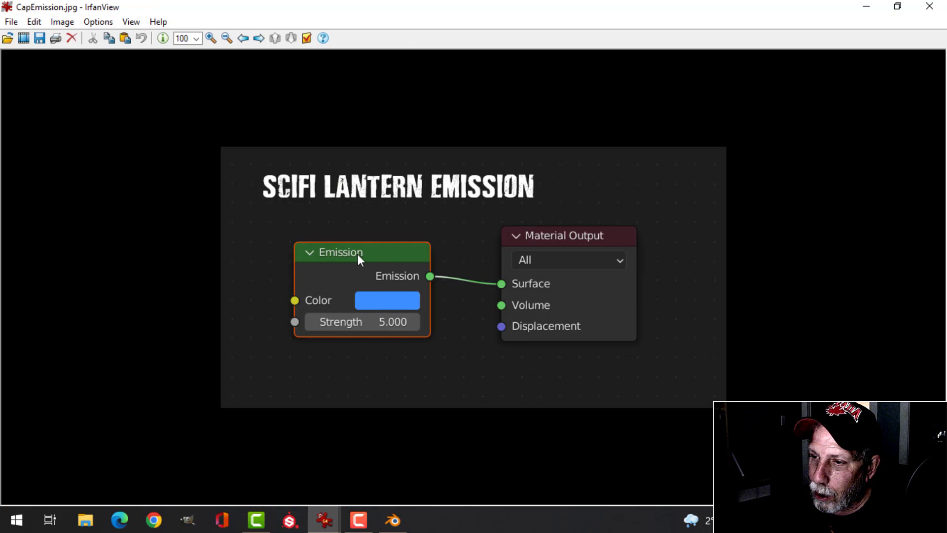
{"action": "mouse_move", "coordinate": [412, 322]}
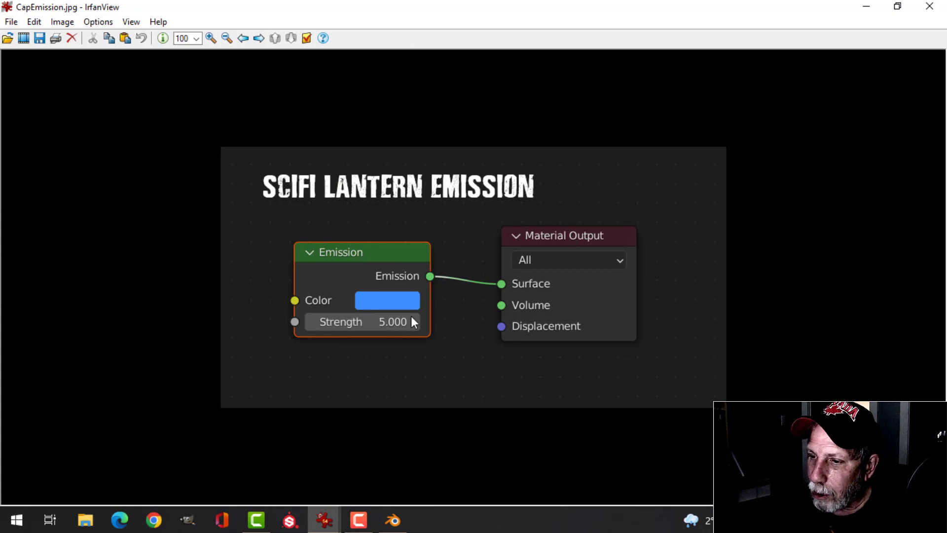
{"action": "mouse_move", "coordinate": [351, 326]}
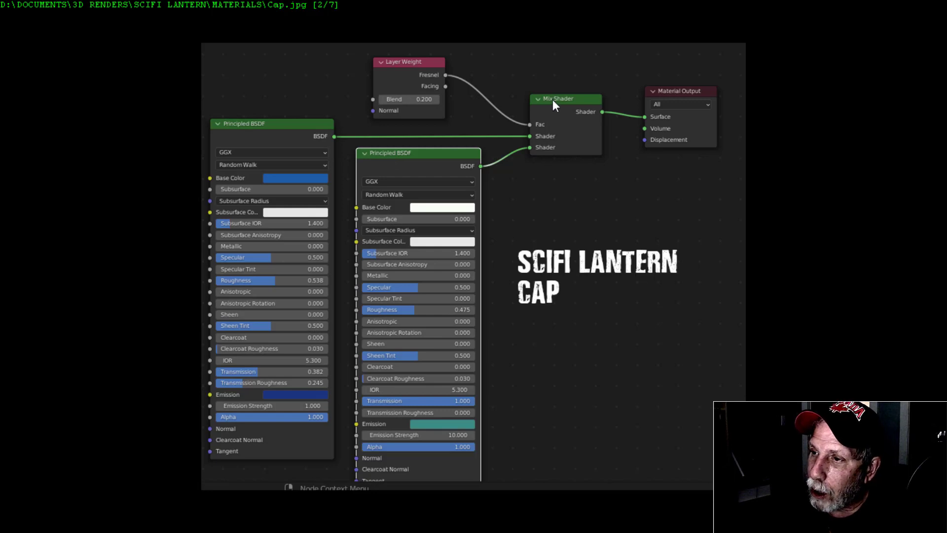
{"action": "mouse_move", "coordinate": [406, 65]}
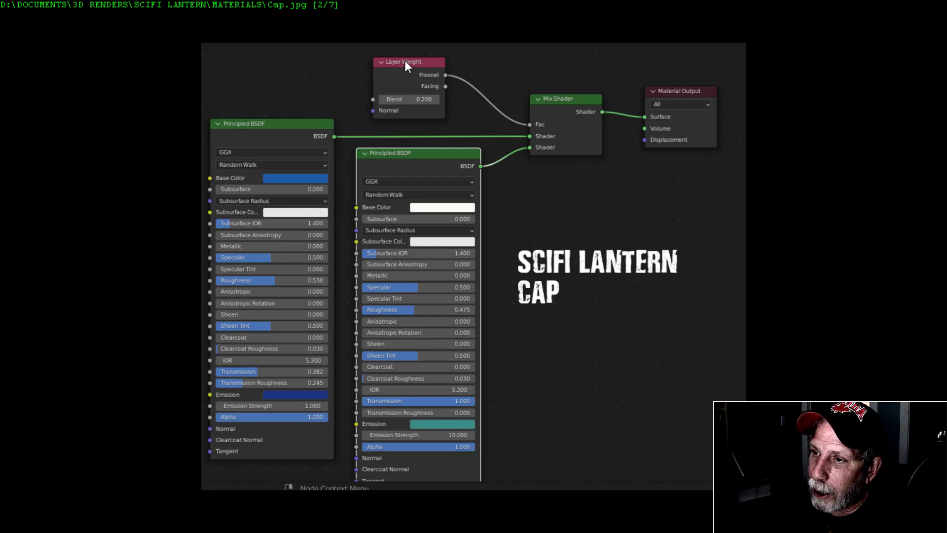
{"action": "mouse_move", "coordinate": [481, 95]}
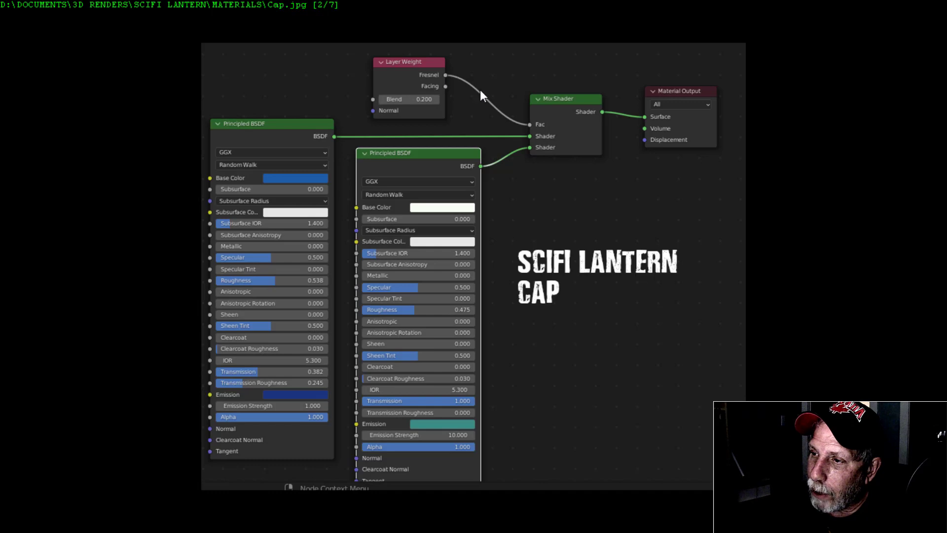
{"action": "mouse_move", "coordinate": [423, 102]}
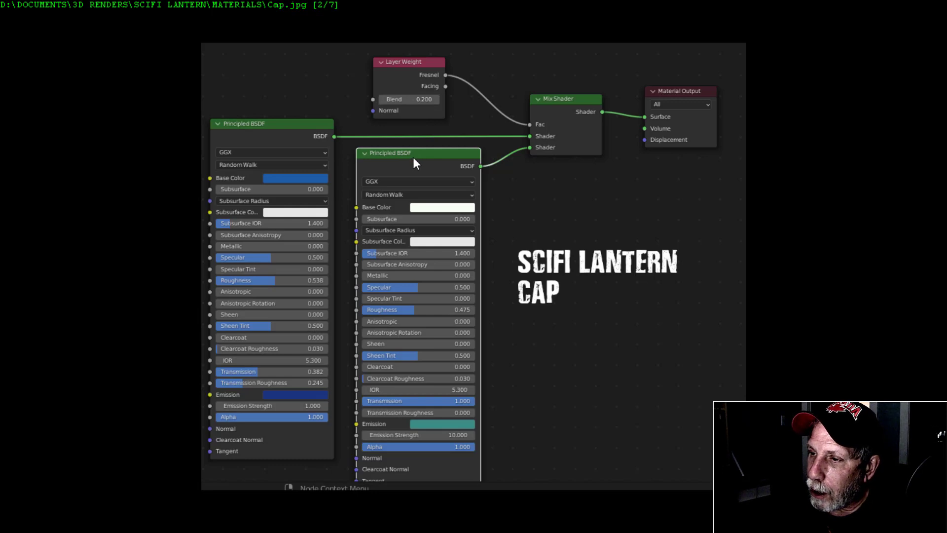
{"action": "mouse_move", "coordinate": [452, 267]}
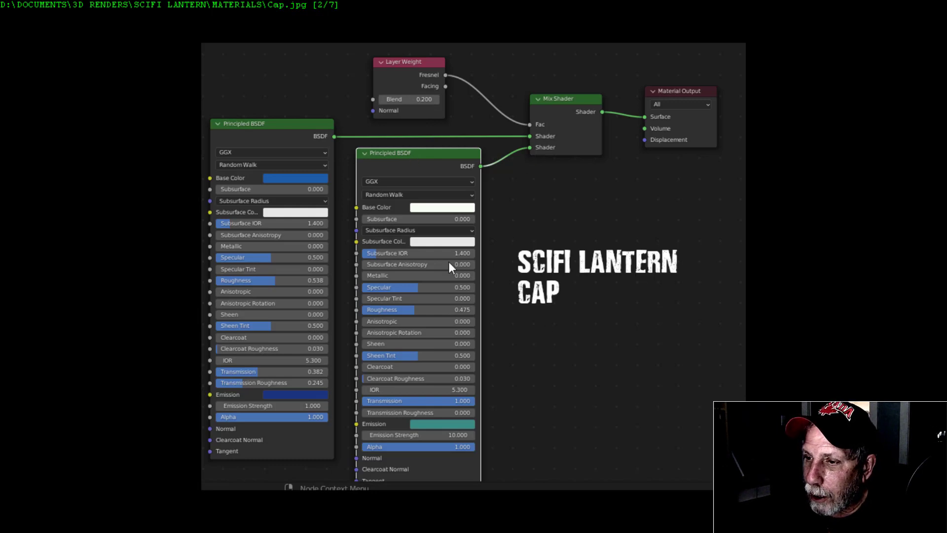
{"action": "mouse_move", "coordinate": [449, 211]}
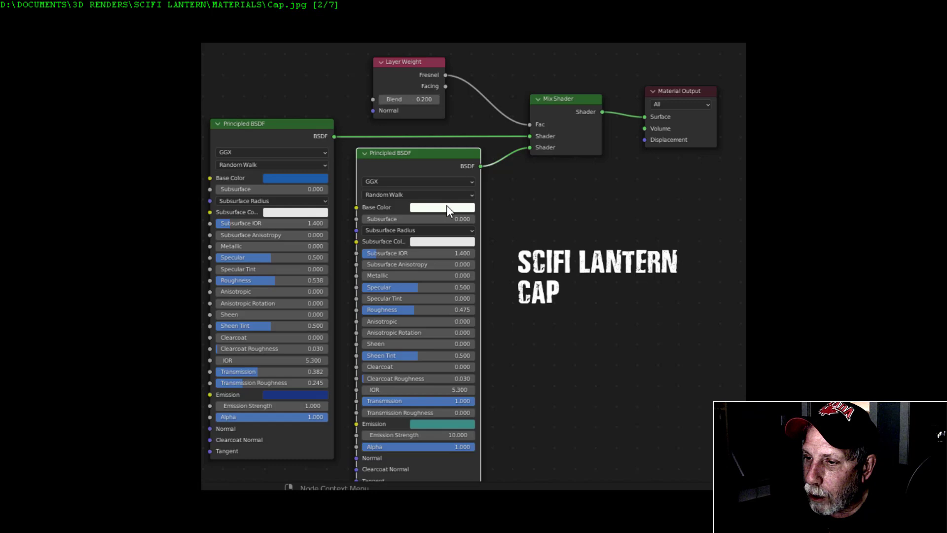
{"action": "mouse_move", "coordinate": [412, 315]}
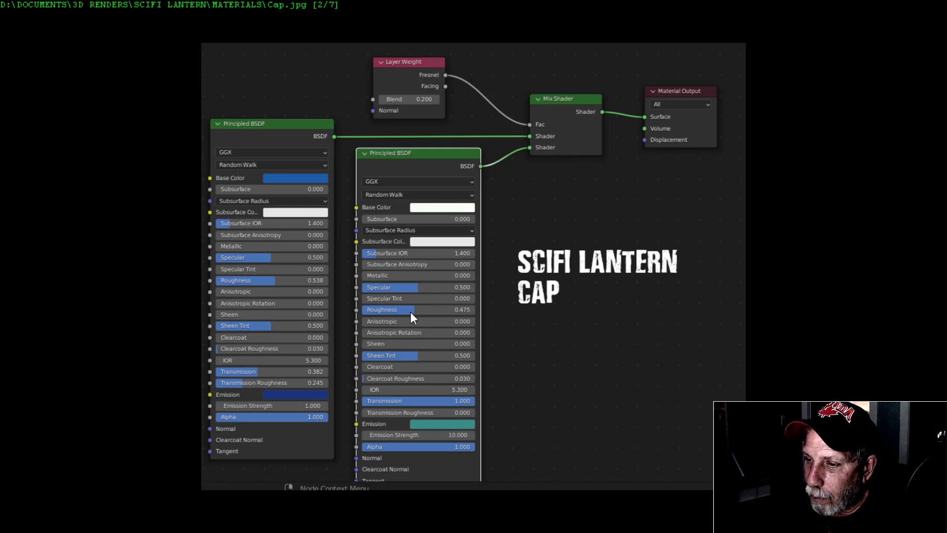
{"action": "mouse_move", "coordinate": [432, 379]}
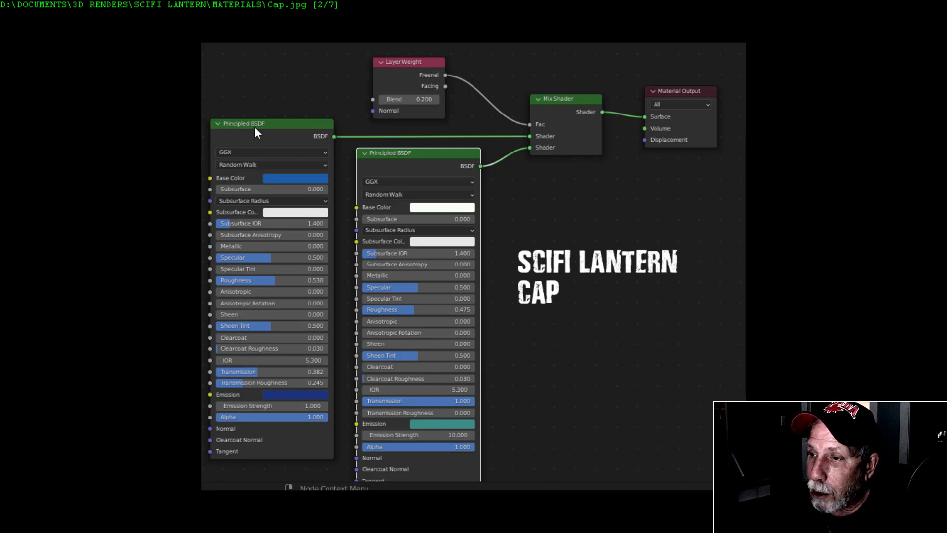
{"action": "mouse_move", "coordinate": [318, 177]}
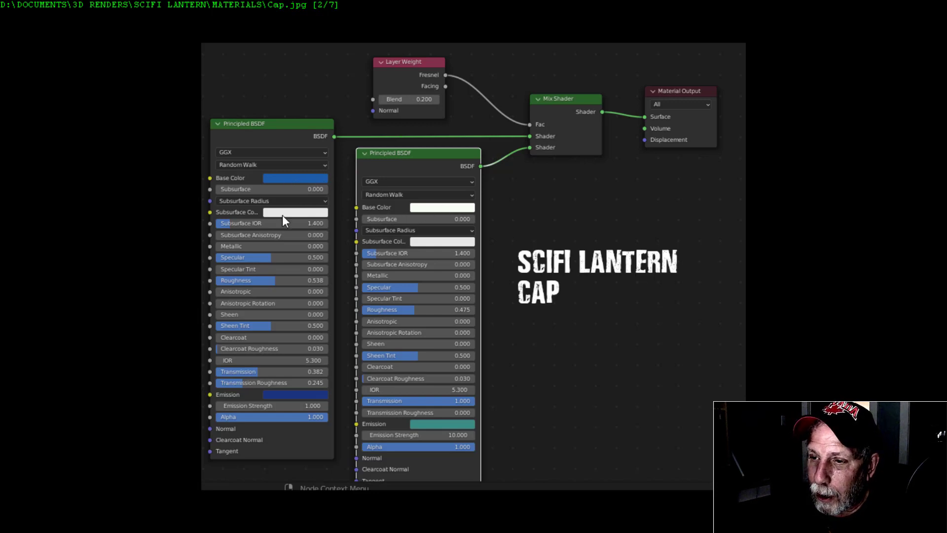
{"action": "mouse_move", "coordinate": [247, 346]}
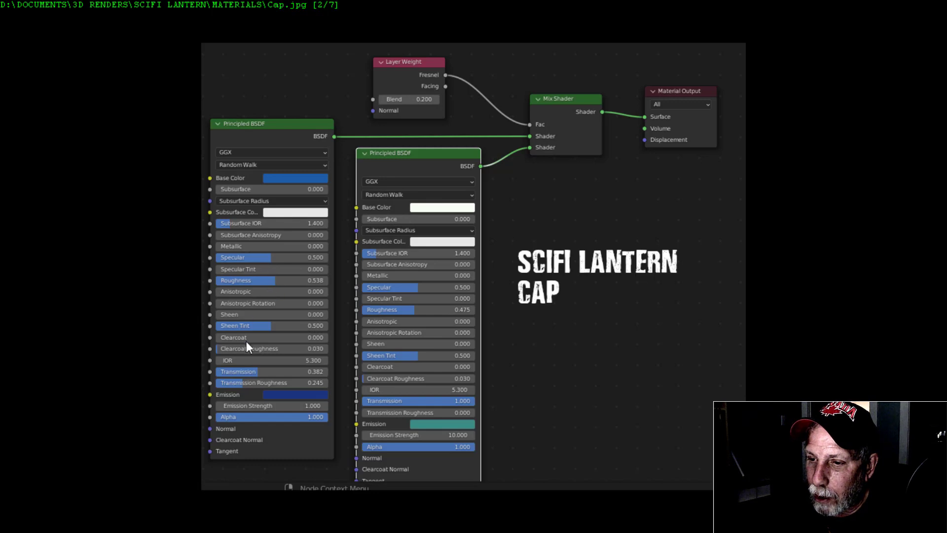
{"action": "mouse_move", "coordinate": [262, 379]}
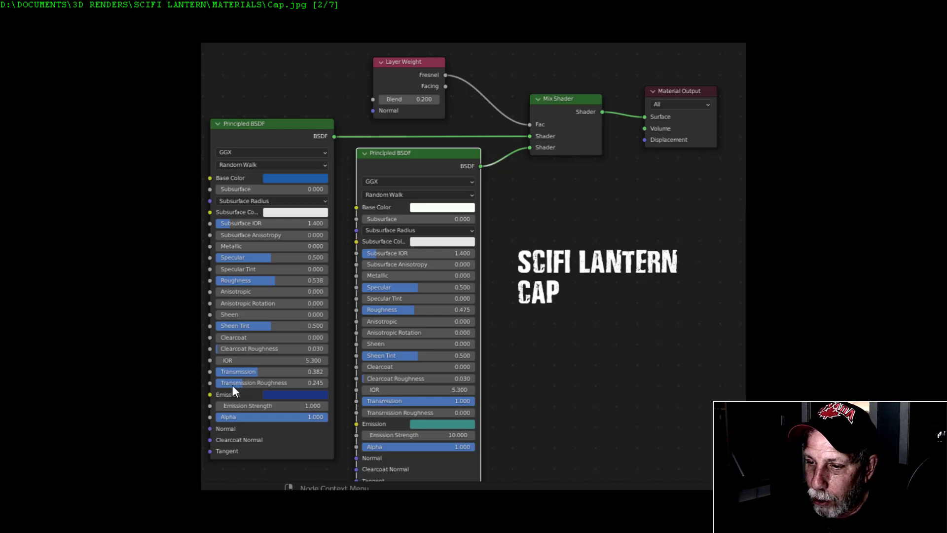
{"action": "mouse_move", "coordinate": [242, 385]}
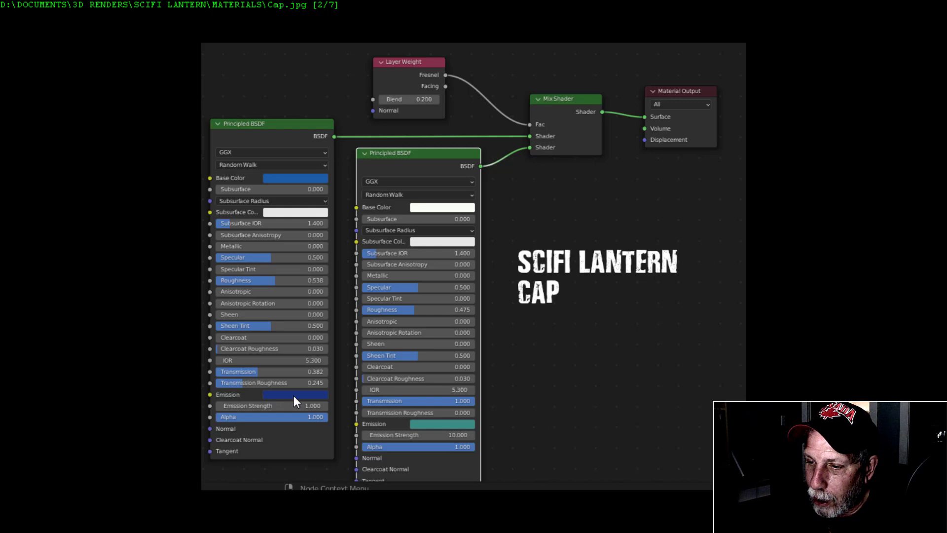
{"action": "mouse_move", "coordinate": [284, 399]}
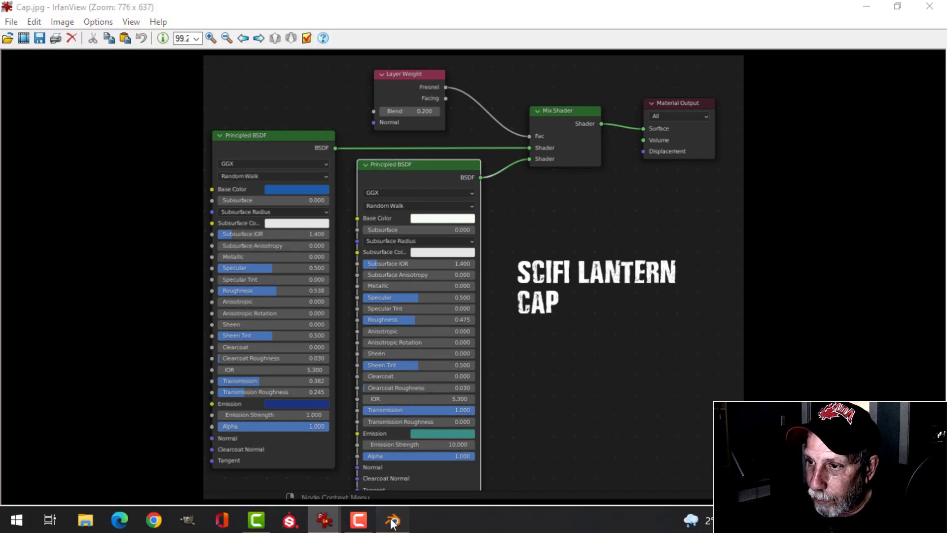
- Inspect the cap nodes, then check Emission2 settings: Alpha Blend, Alpha Clip shadows, backface culling
{"action": "left_click", "coordinate": [392, 520]}
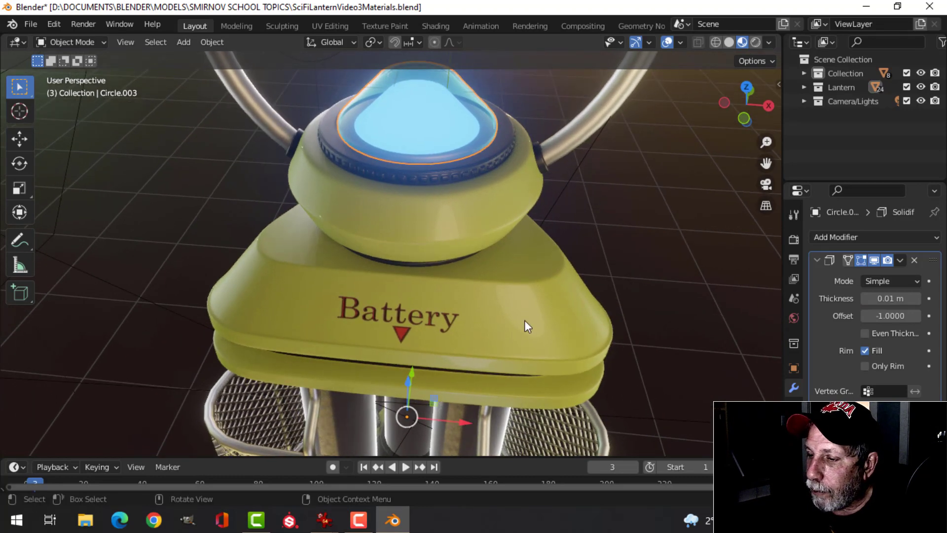
{"action": "left_click", "coordinate": [434, 27]}
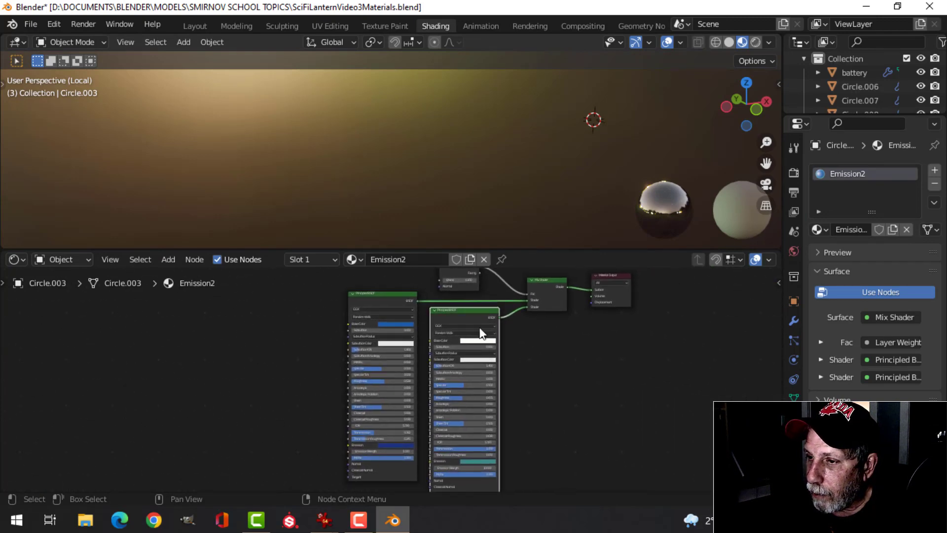
{"action": "left_click", "coordinate": [194, 26]}
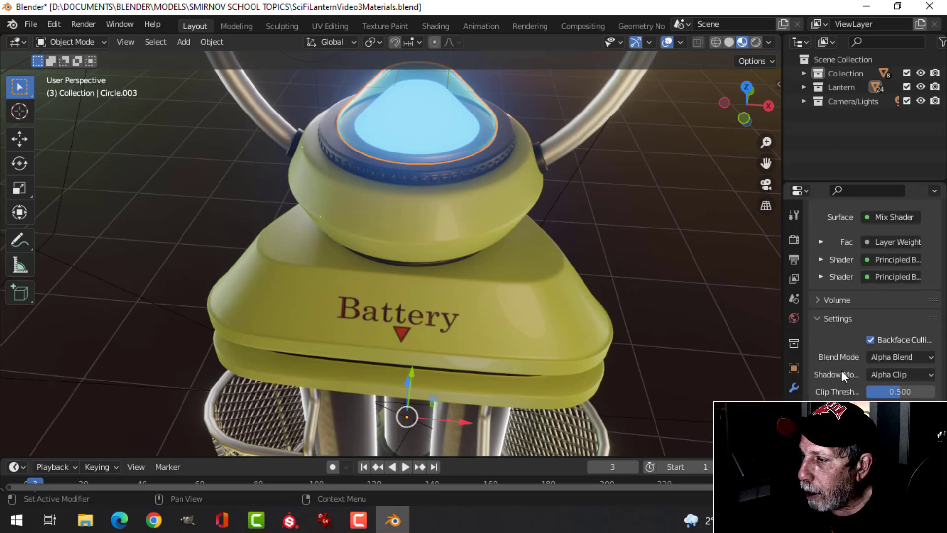
{"action": "scroll", "scroll_direction": "down", "scroll_amount": 3}
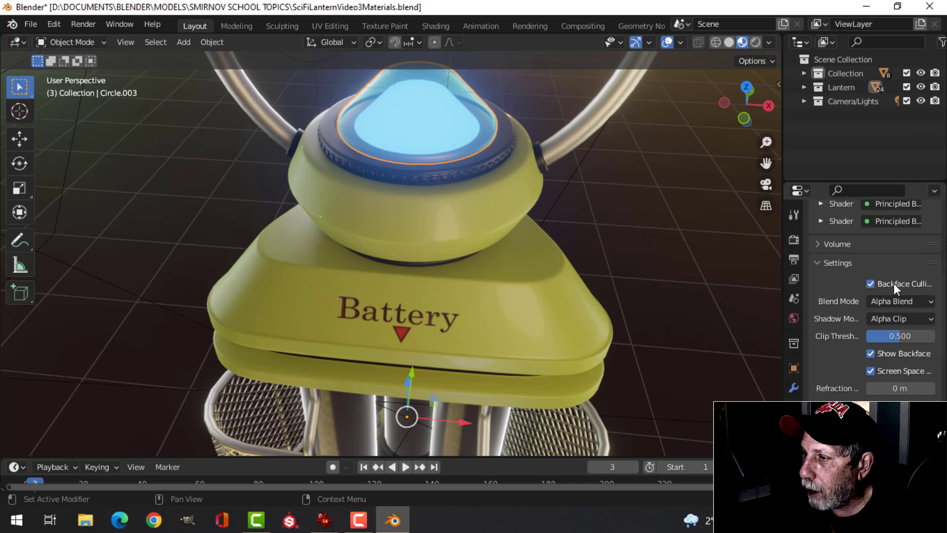
{"action": "mouse_move", "coordinate": [899, 301]}
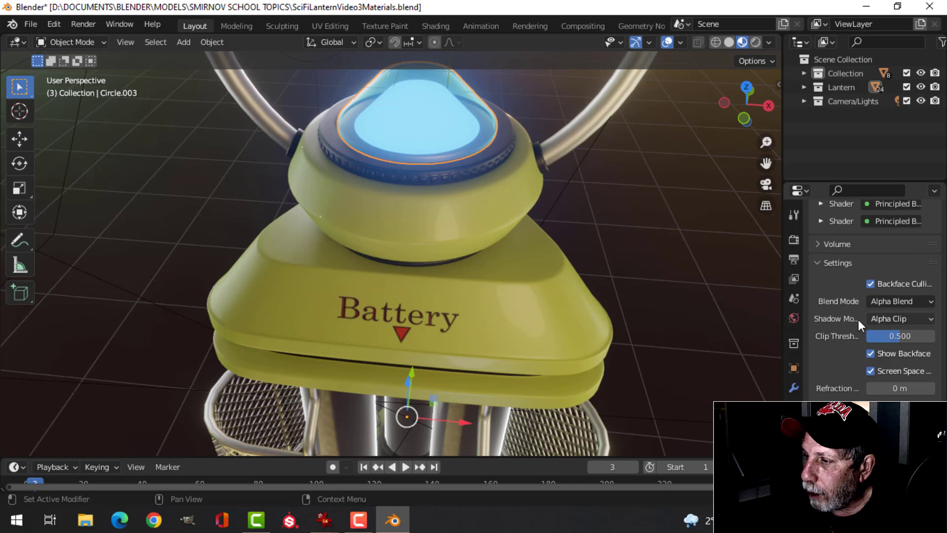
{"action": "left_click", "coordinate": [899, 336]}
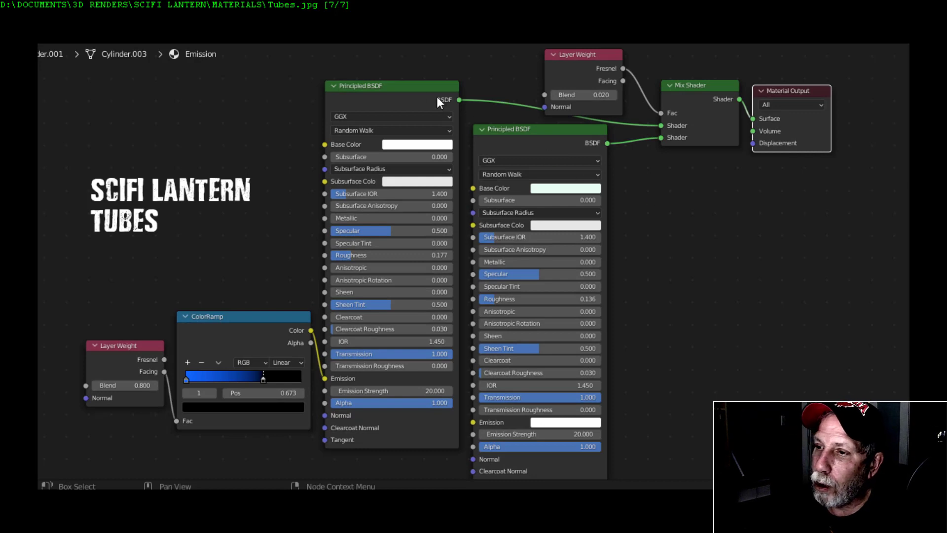
{"action": "mouse_move", "coordinate": [637, 71]}
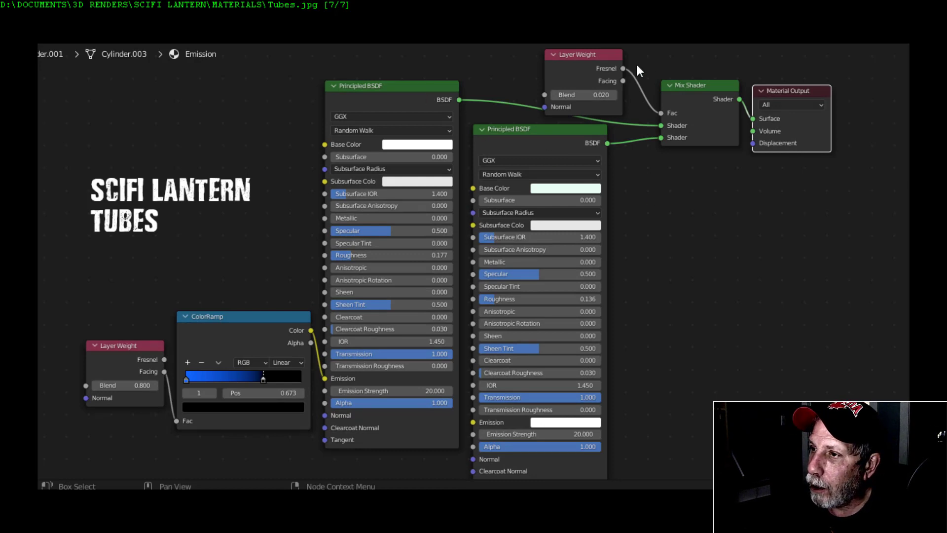
{"action": "mouse_move", "coordinate": [591, 102]}
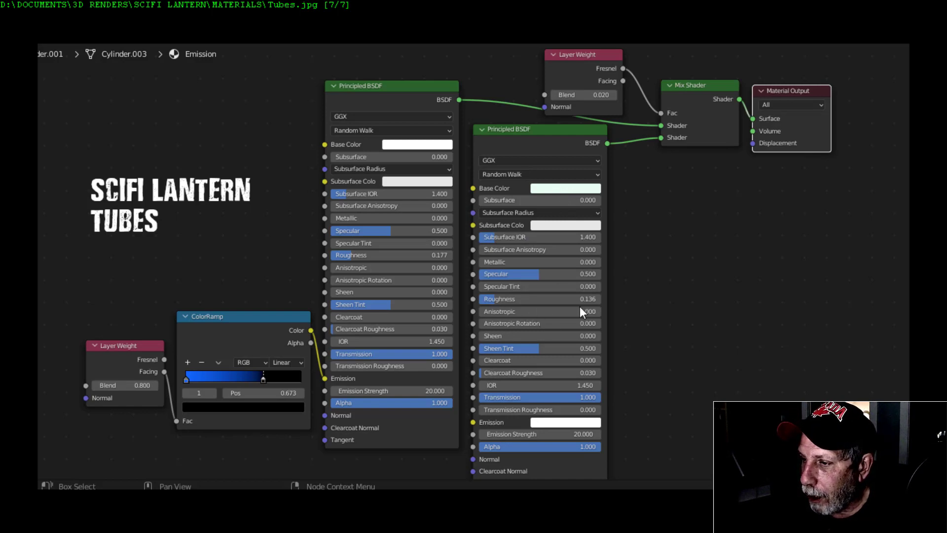
{"action": "mouse_move", "coordinate": [495, 305]}
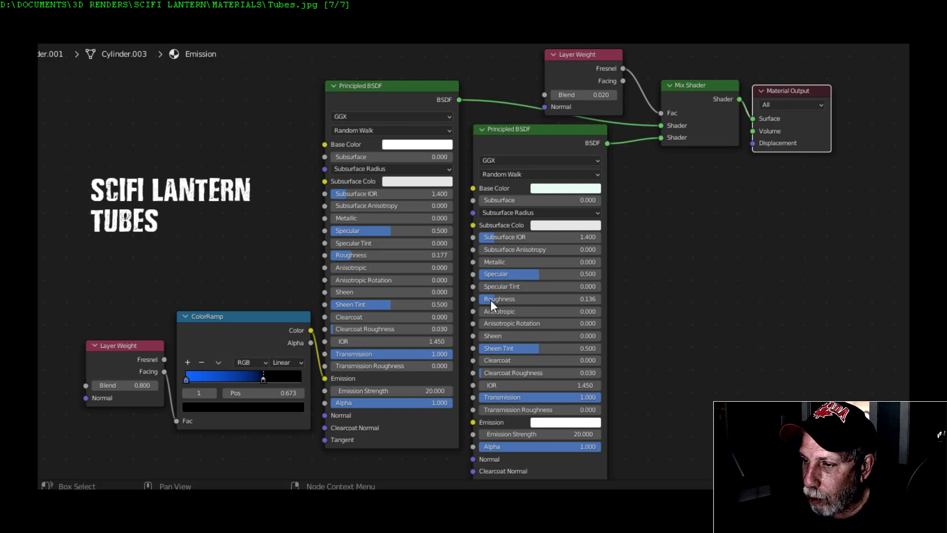
{"action": "mouse_move", "coordinate": [551, 382]}
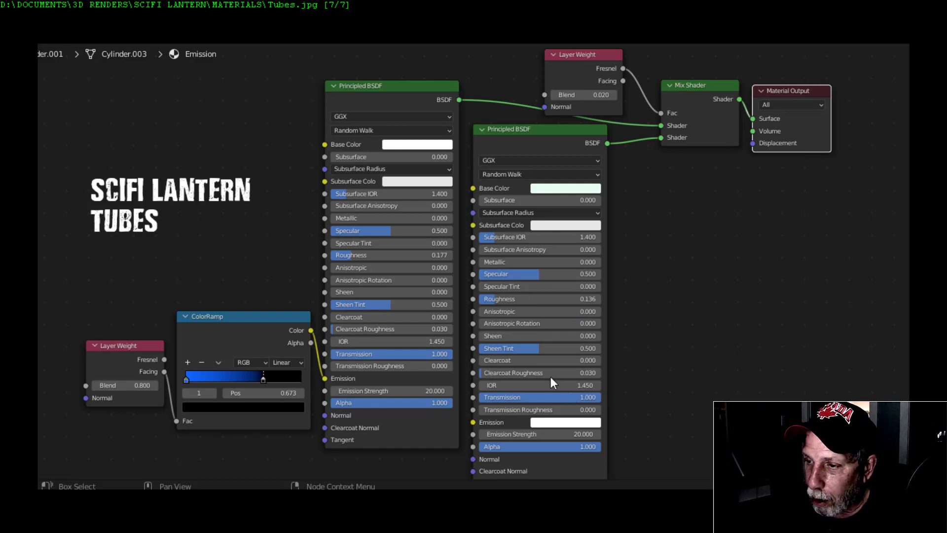
{"action": "mouse_move", "coordinate": [500, 411]}
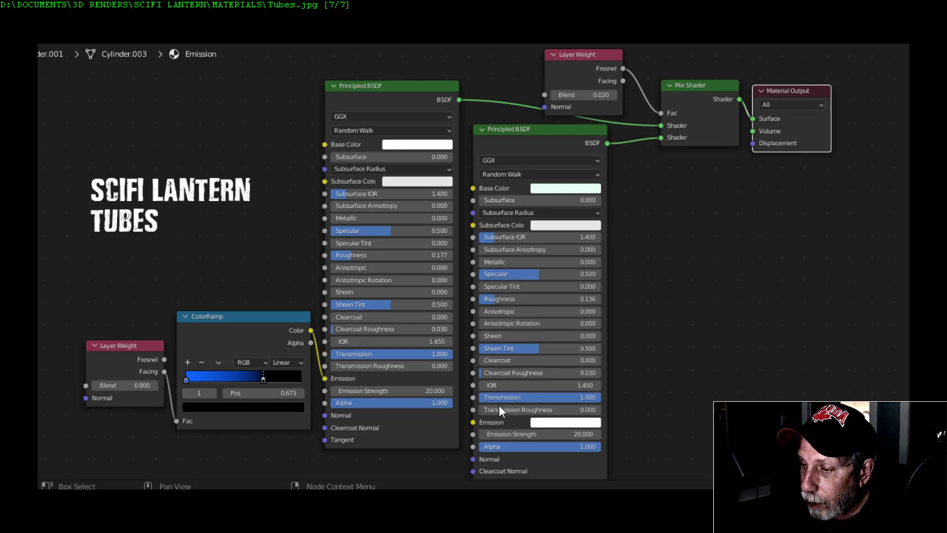
{"action": "mouse_move", "coordinate": [616, 410]}
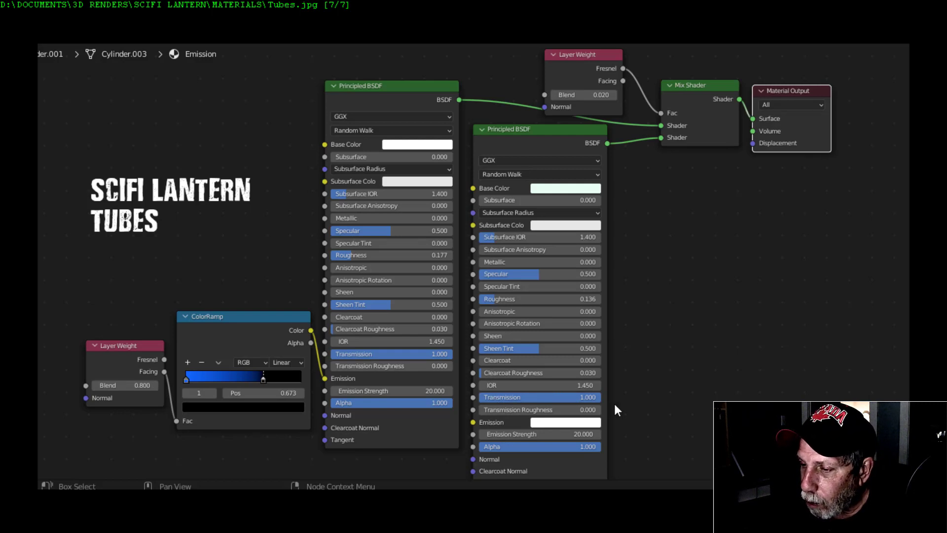
{"action": "mouse_move", "coordinate": [568, 426]}
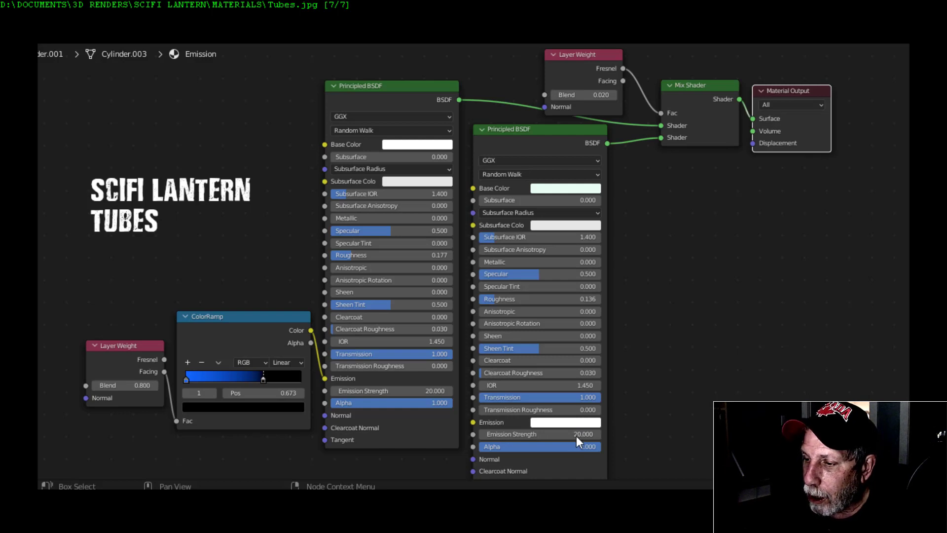
{"action": "mouse_move", "coordinate": [408, 98]}
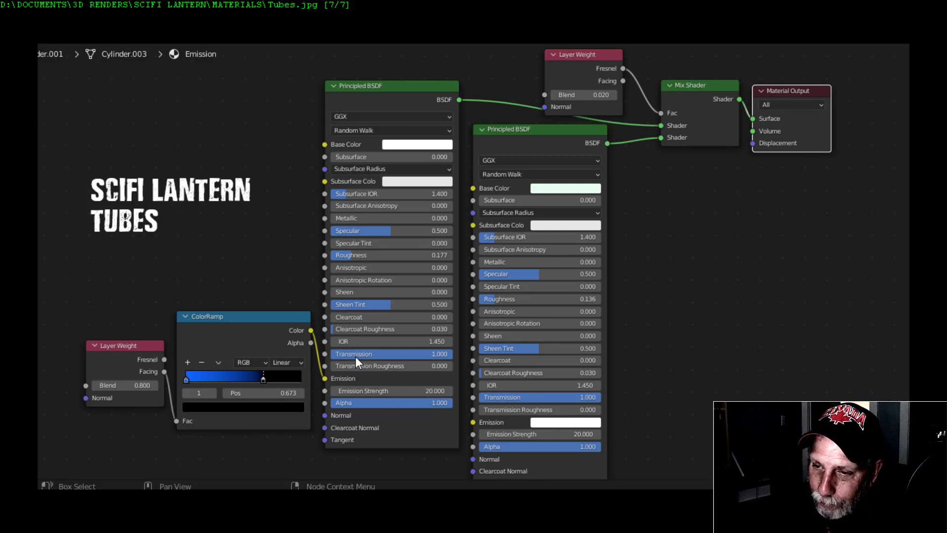
{"action": "mouse_move", "coordinate": [115, 346]}
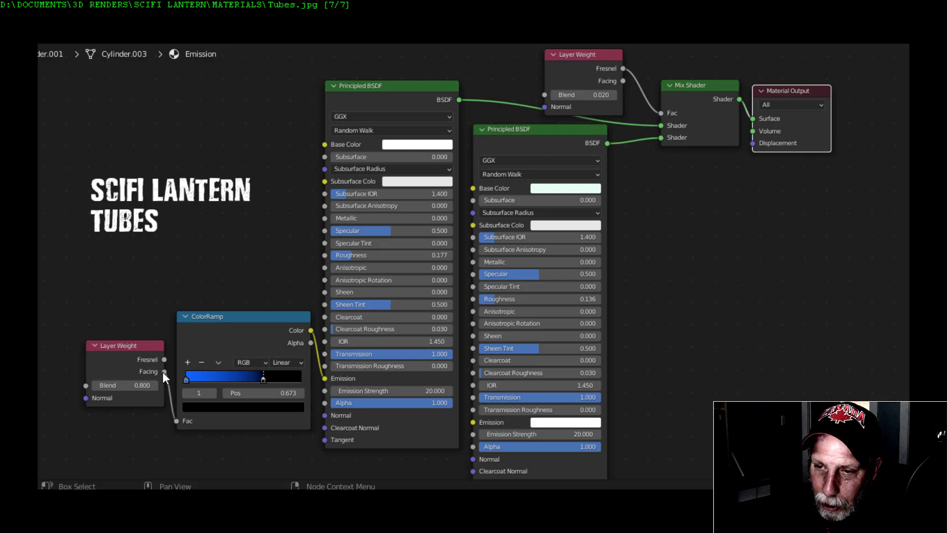
{"action": "mouse_move", "coordinate": [162, 380]}
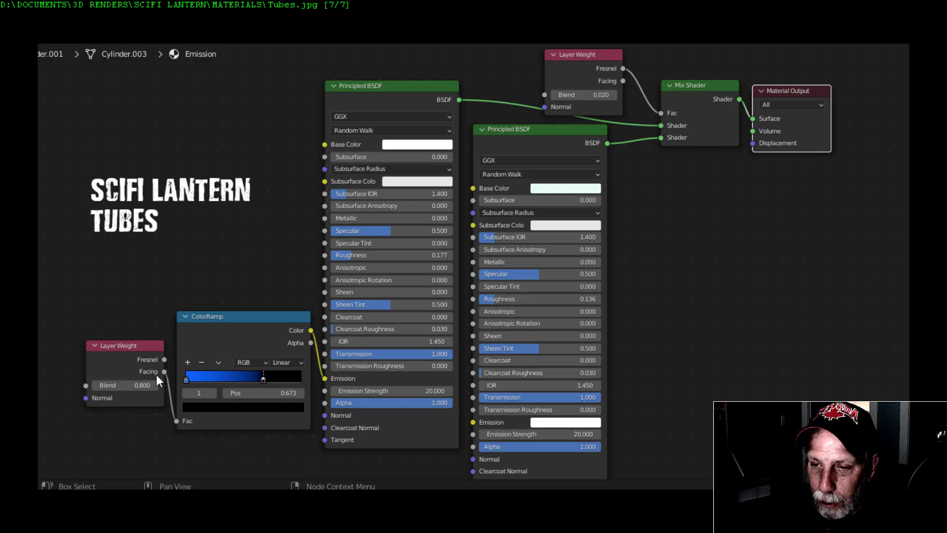
{"action": "mouse_move", "coordinate": [189, 417]}
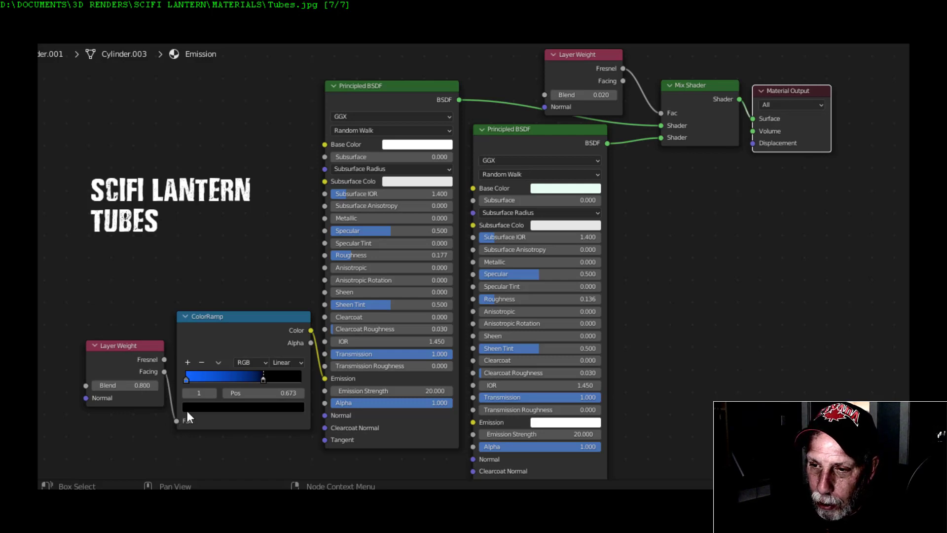
{"action": "mouse_move", "coordinate": [188, 383]}
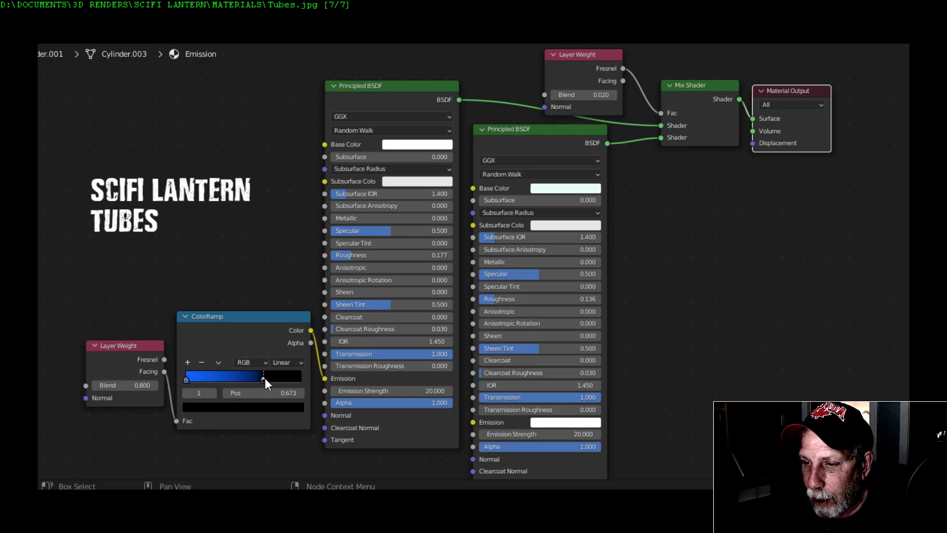
{"action": "mouse_move", "coordinate": [416, 291]}
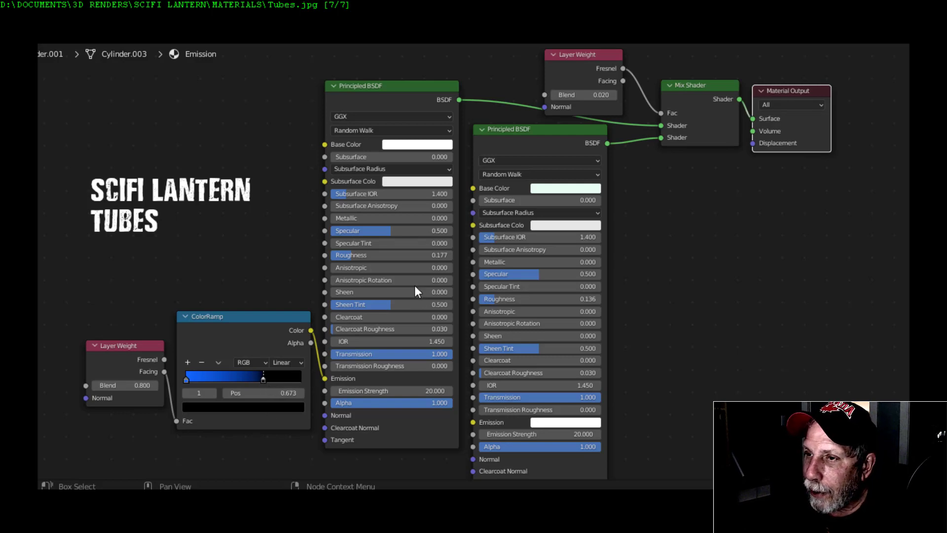
{"action": "mouse_move", "coordinate": [681, 262]}
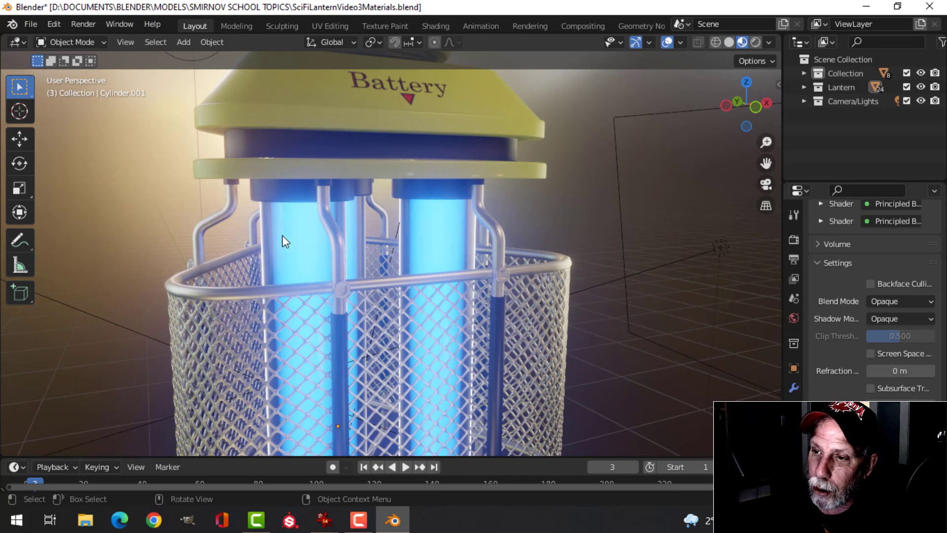
{"action": "mouse_move", "coordinate": [322, 250]}
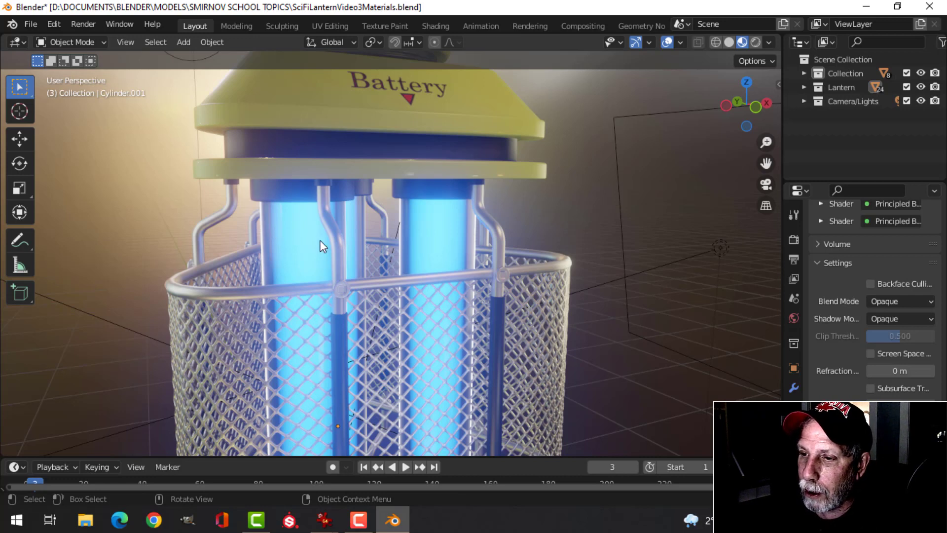
{"action": "mouse_move", "coordinate": [295, 235]}
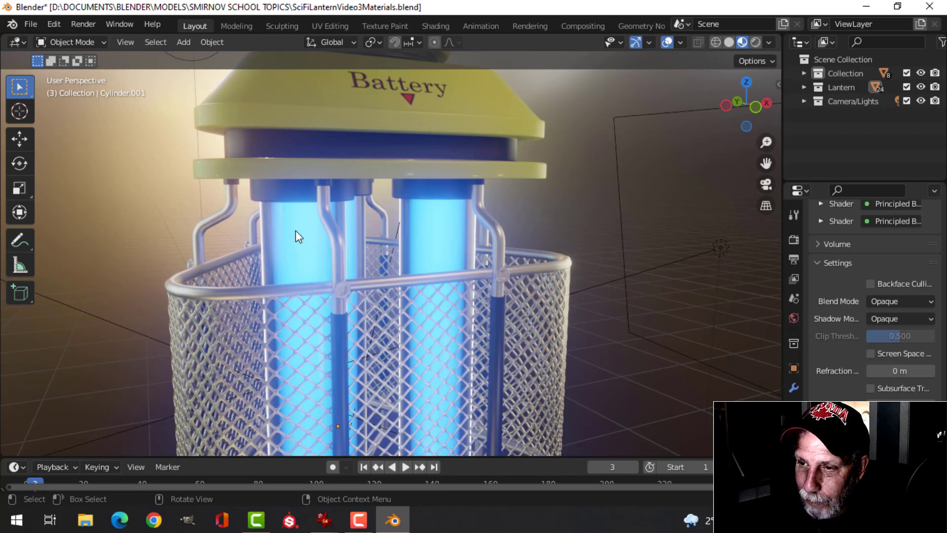
{"action": "mouse_move", "coordinate": [269, 215]}
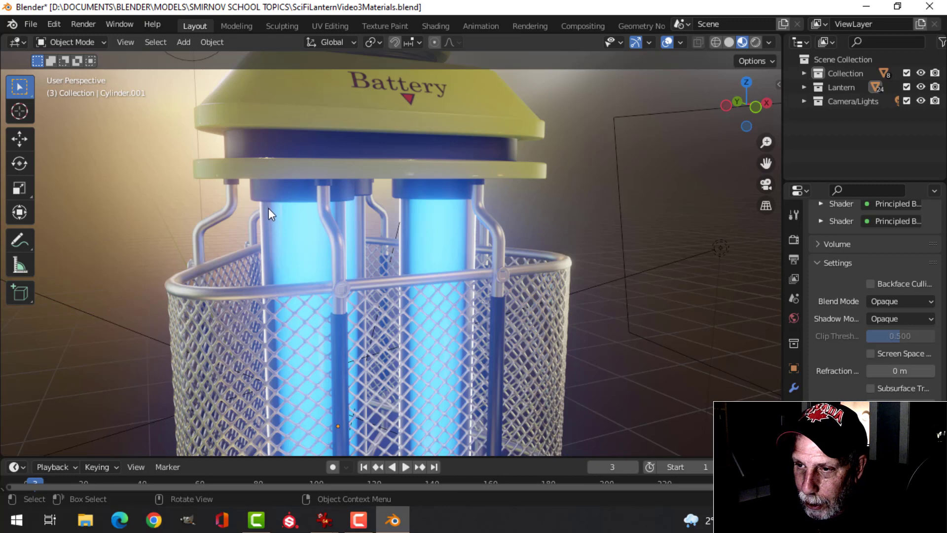
{"action": "mouse_move", "coordinate": [256, 204]}
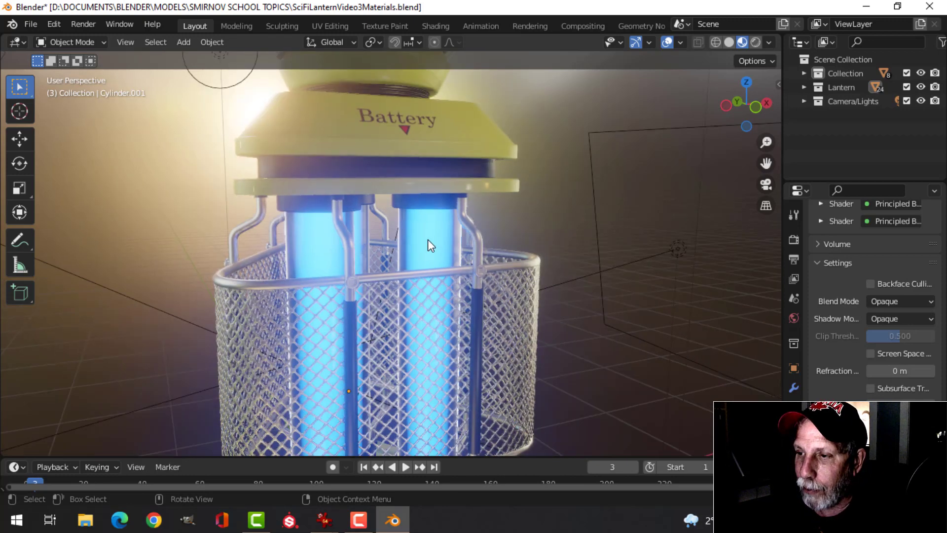
- Orbit the viewport to inspect the lantern's glowing blue tubes and hazard-striped base
{"action": "left_click_drag", "start_coordinate": [428, 245], "coordinate": [488, 204]}
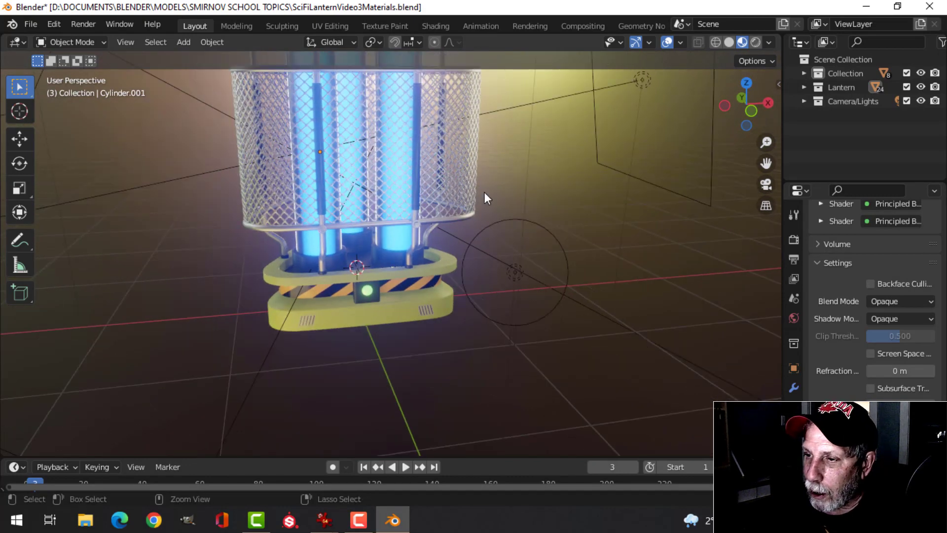
{"action": "key", "text": "ctrl+s"}
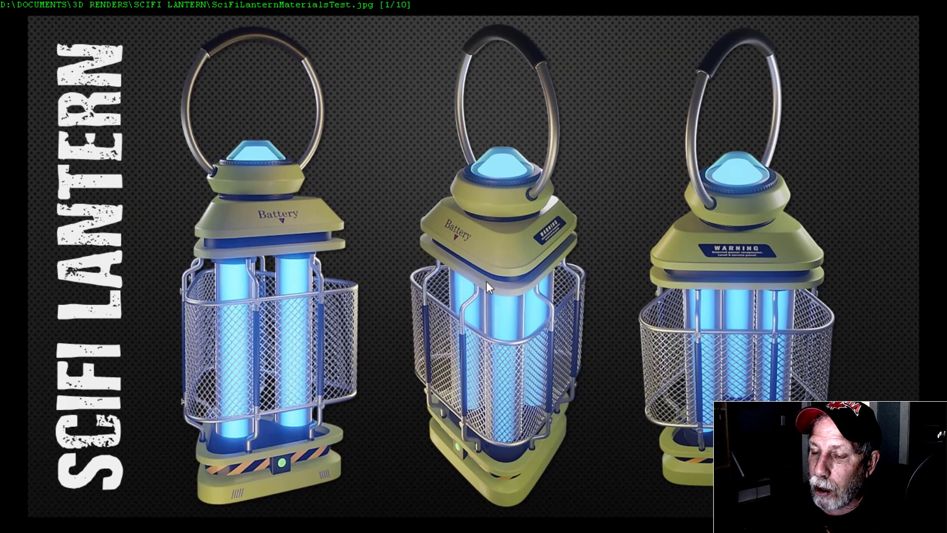
{"action": "mouse_move", "coordinate": [362, 373]}
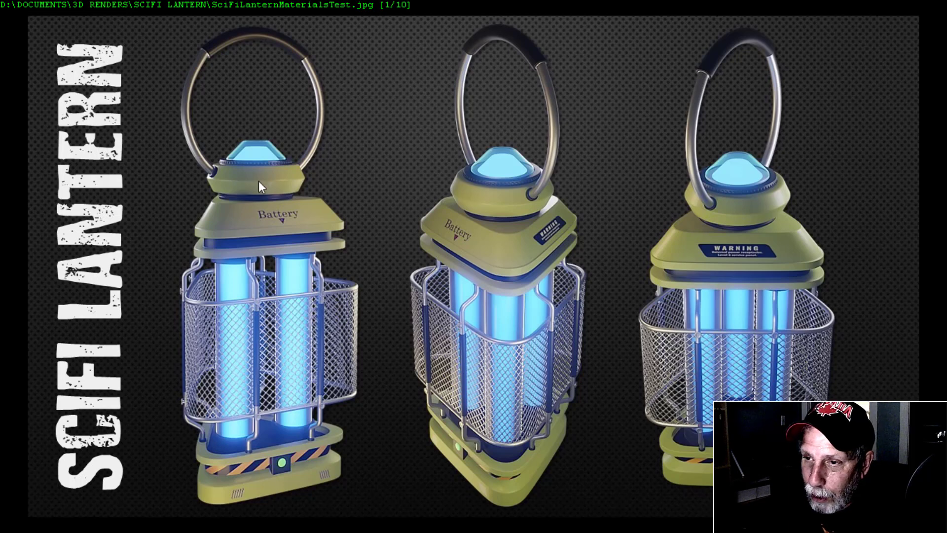
{"action": "mouse_move", "coordinate": [356, 372]}
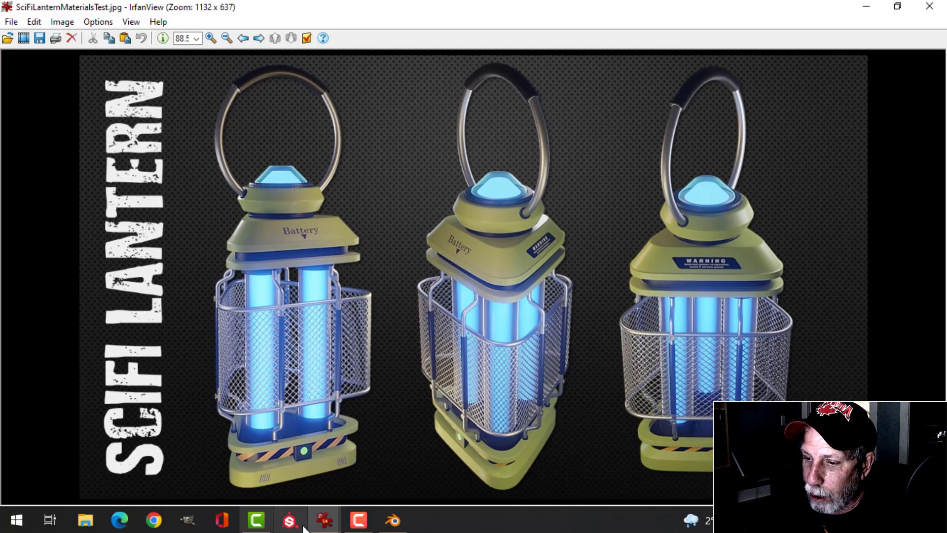
- Return from the three-view SCIFI LANTERN render to the Blender lantern scene
{"action": "left_click", "coordinate": [391, 519]}
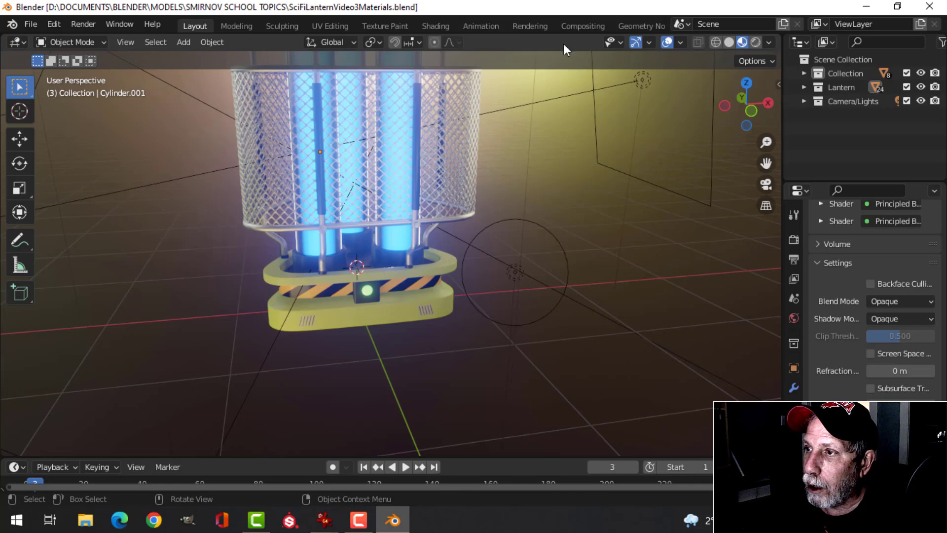
- Inspect the compositing tree: Sharpen 0.050 feeding Fog Glow Glare into Composite and Viewer
{"action": "left_click", "coordinate": [581, 25]}
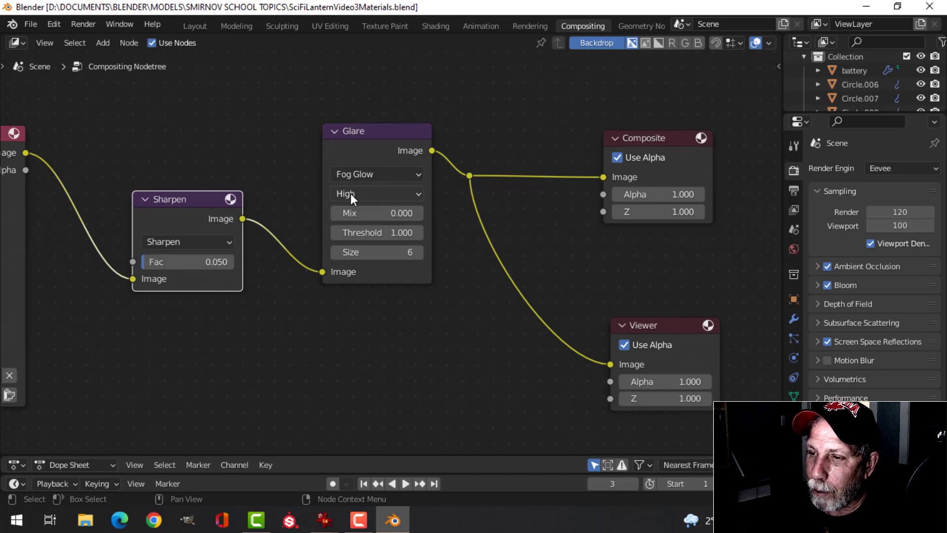
{"action": "mouse_move", "coordinate": [387, 136]}
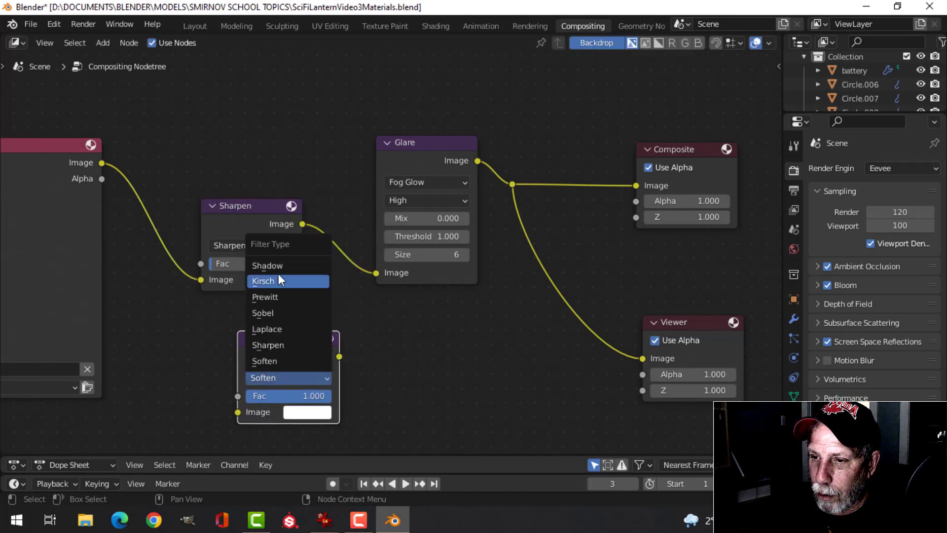
{"action": "left_click", "coordinate": [267, 345]}
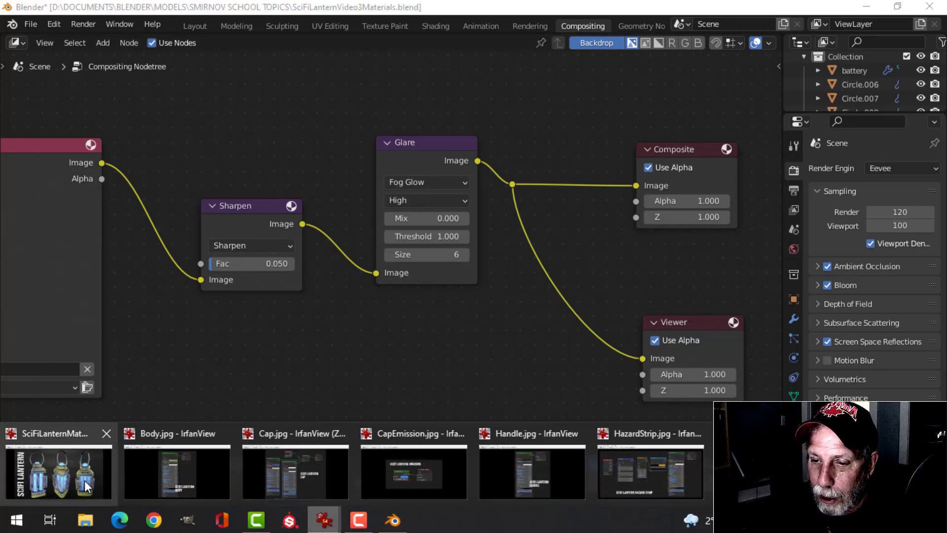
- Show SciFiLanternMaterialsTest.jpg, the three-view lantern render, full screen in IrfanView
{"action": "left_click", "coordinate": [55, 471]}
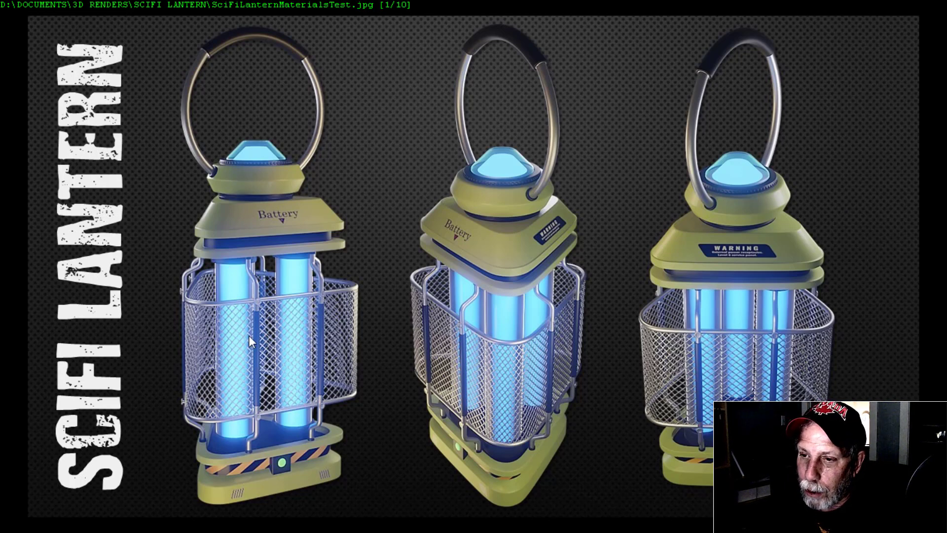
{"action": "mouse_move", "coordinate": [277, 378]}
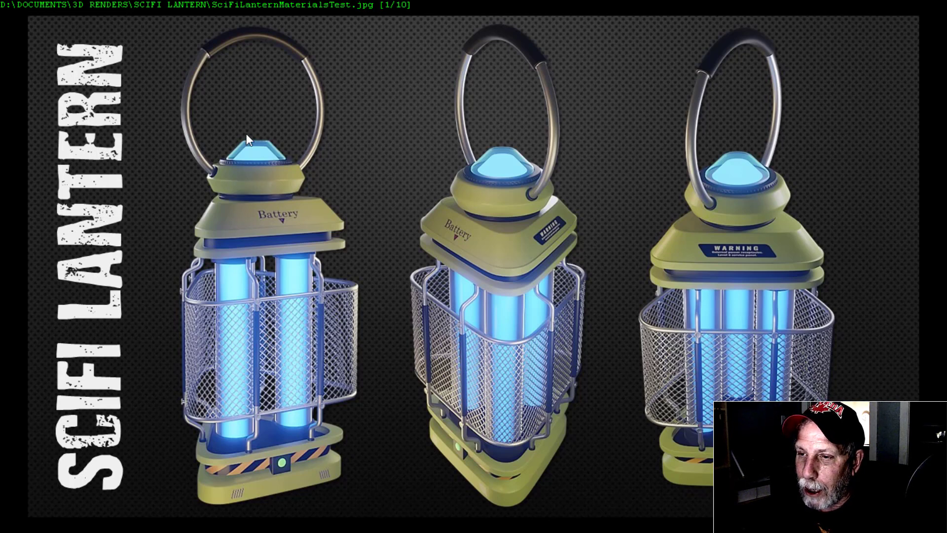
{"action": "mouse_move", "coordinate": [491, 167]}
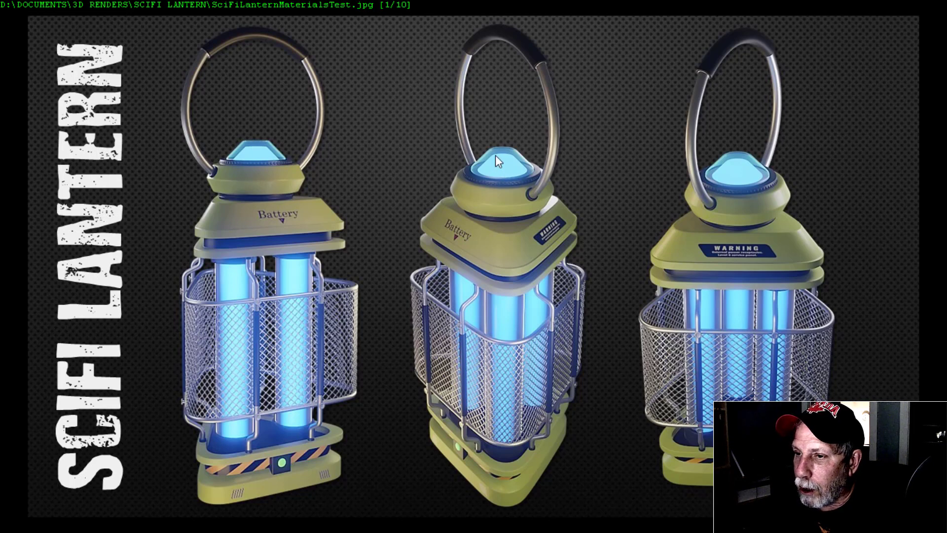
{"action": "mouse_move", "coordinate": [511, 169]}
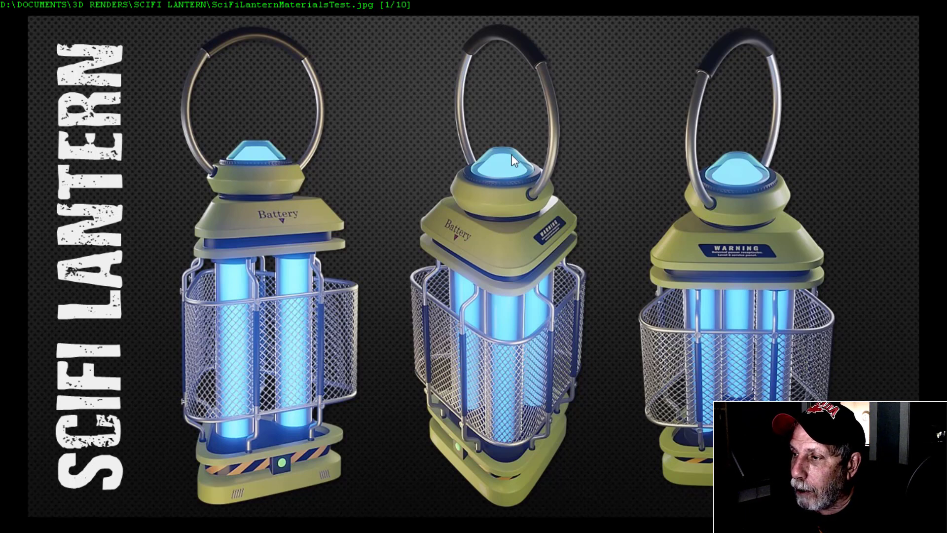
{"action": "mouse_move", "coordinate": [393, 441]}
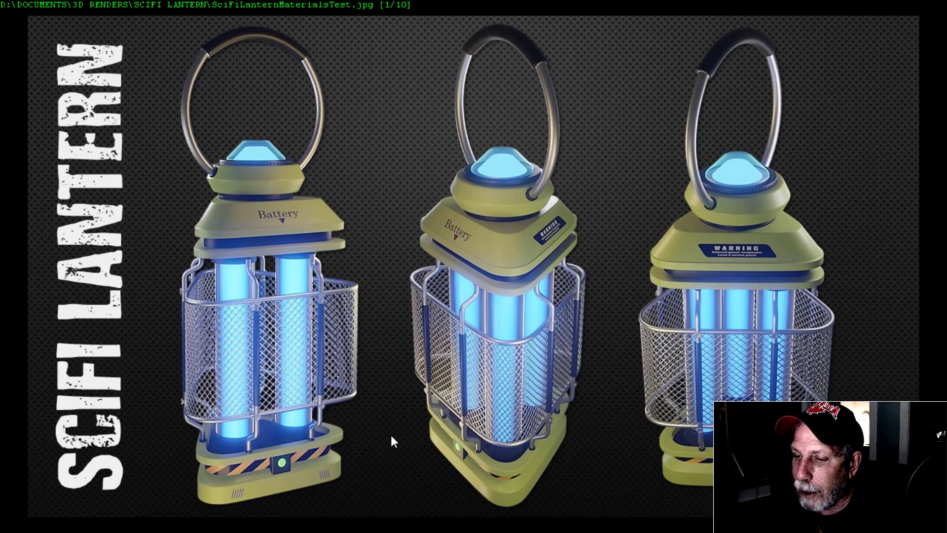